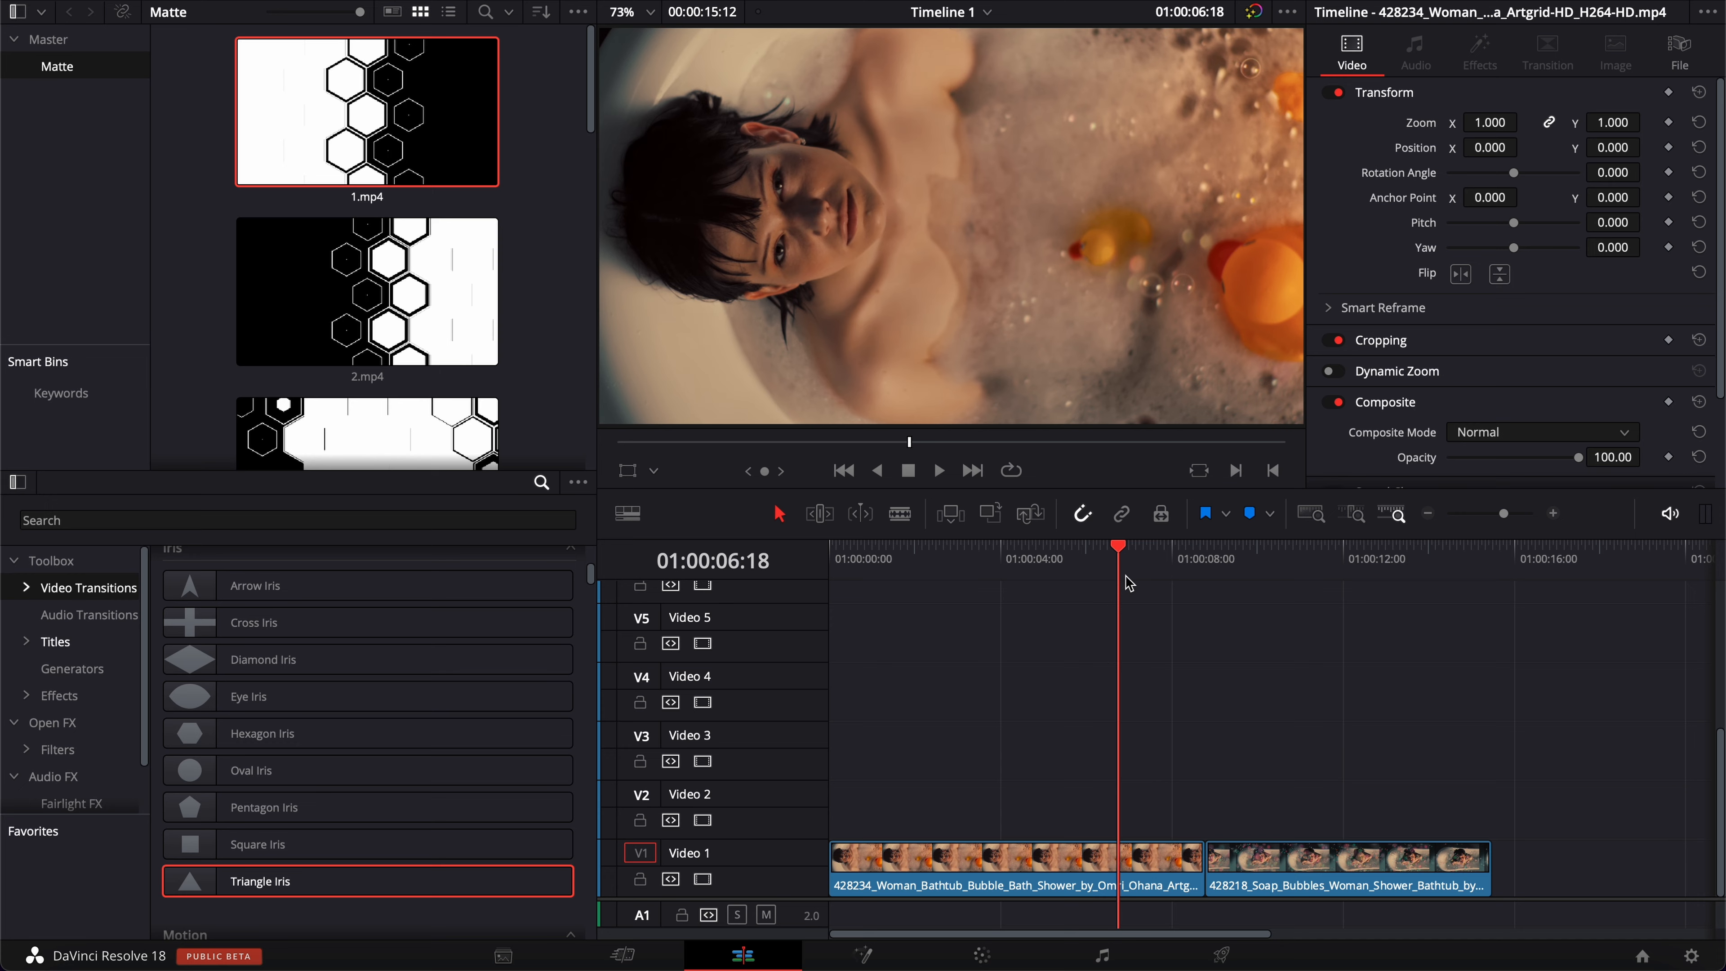
# - Drag the hexagon matte 1.mp4 onto Video 4 near the cut and browse the other matte clips
pyautogui.click(1154, 545)
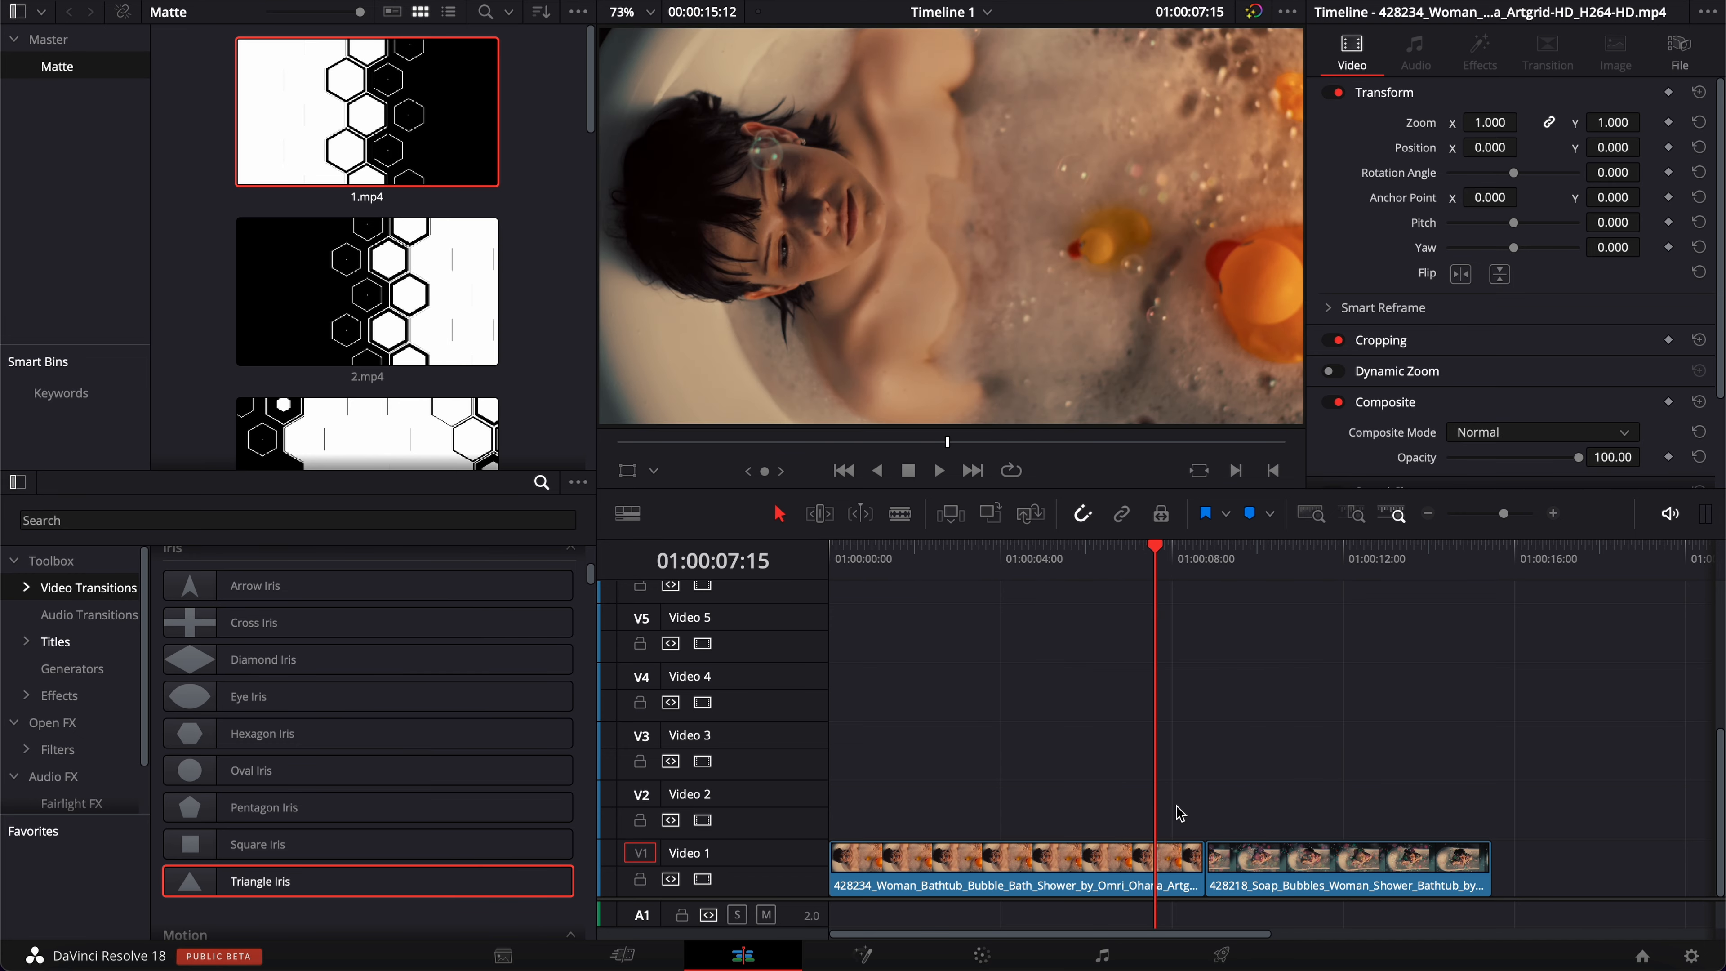
pyautogui.moveTo(977, 540)
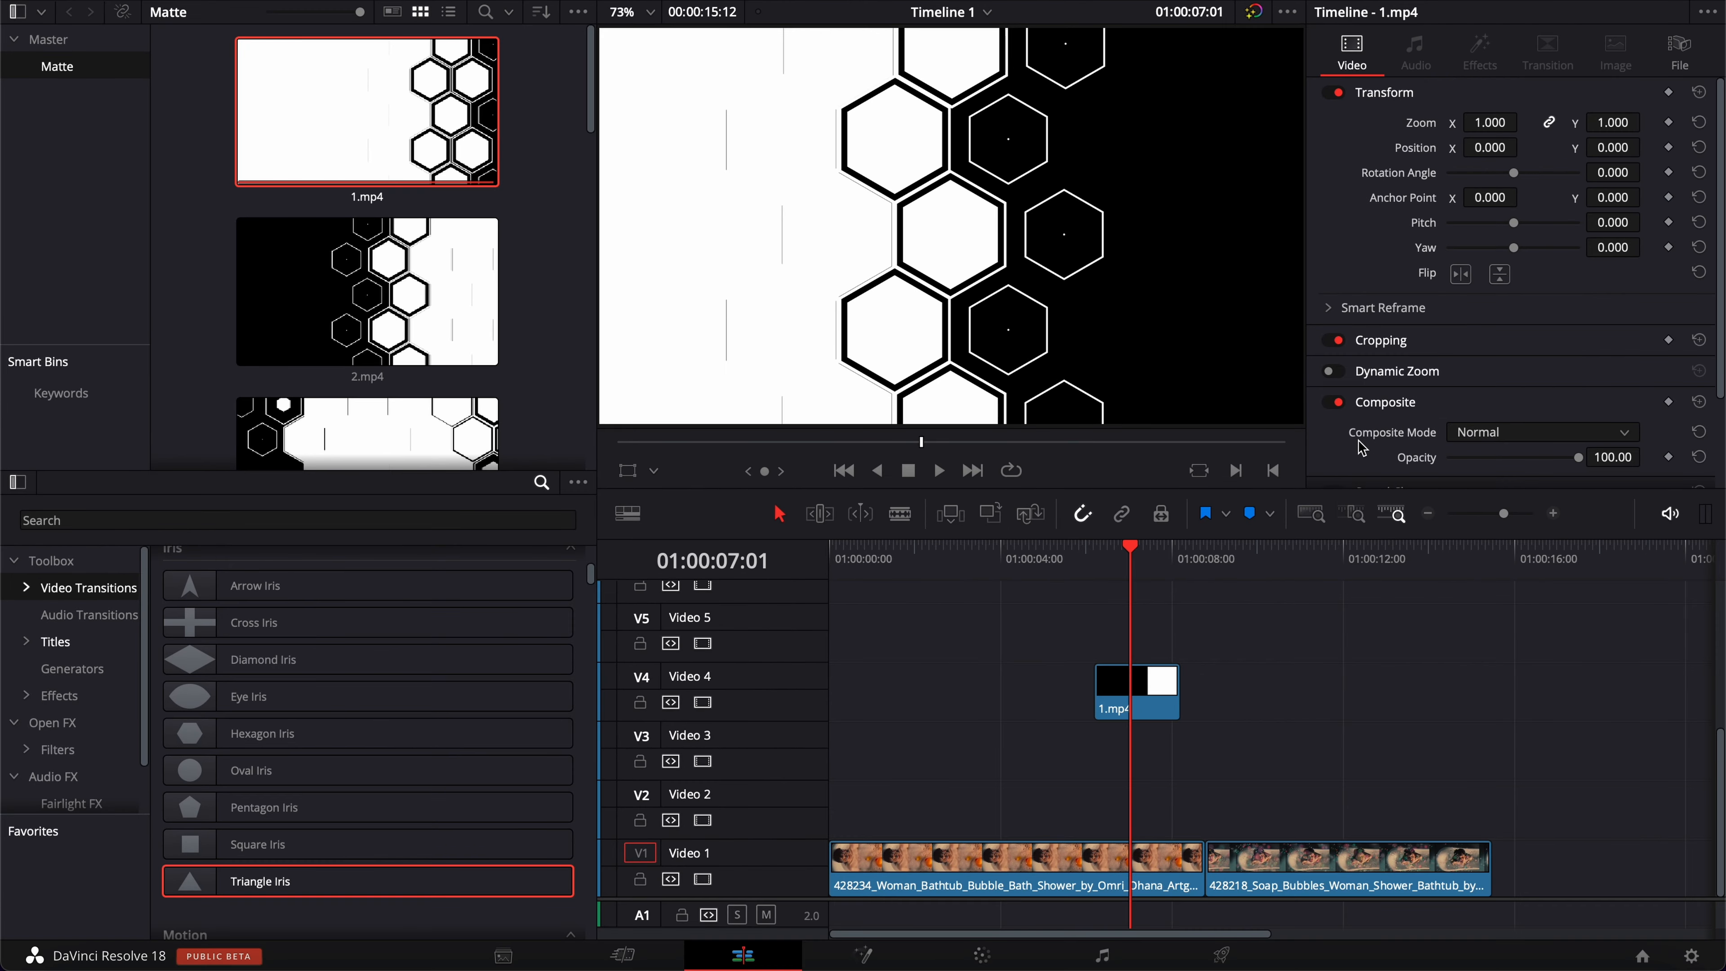
pyautogui.moveTo(1097, 327)
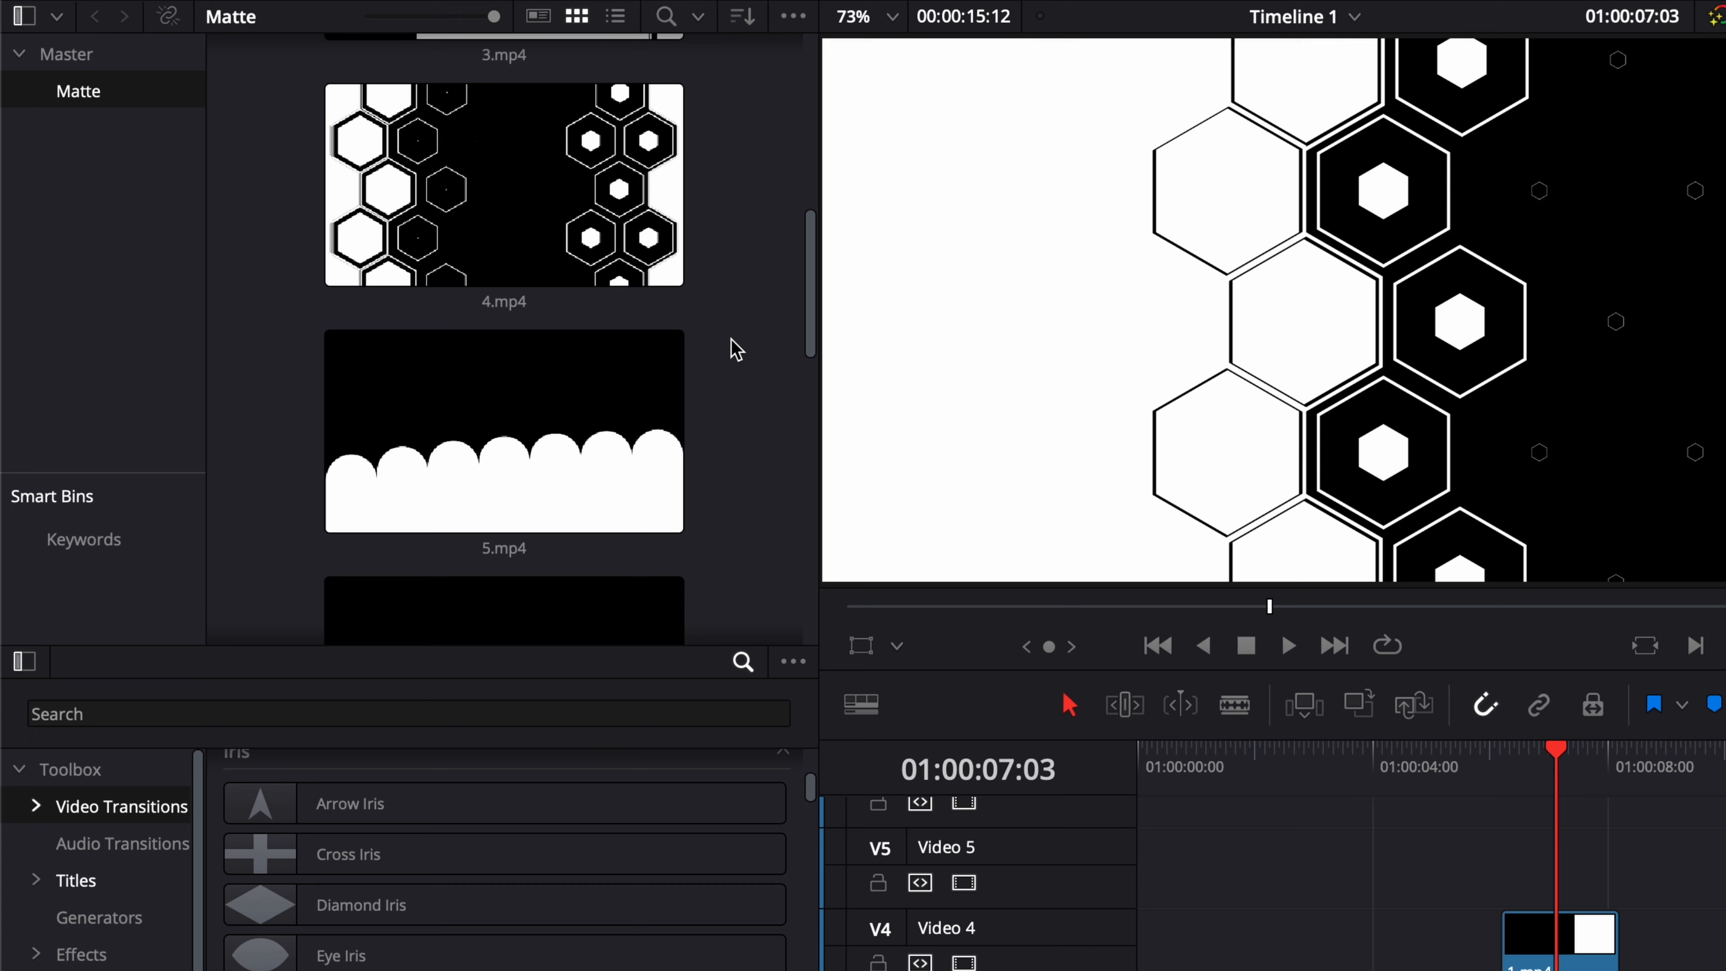
pyautogui.scroll(3)
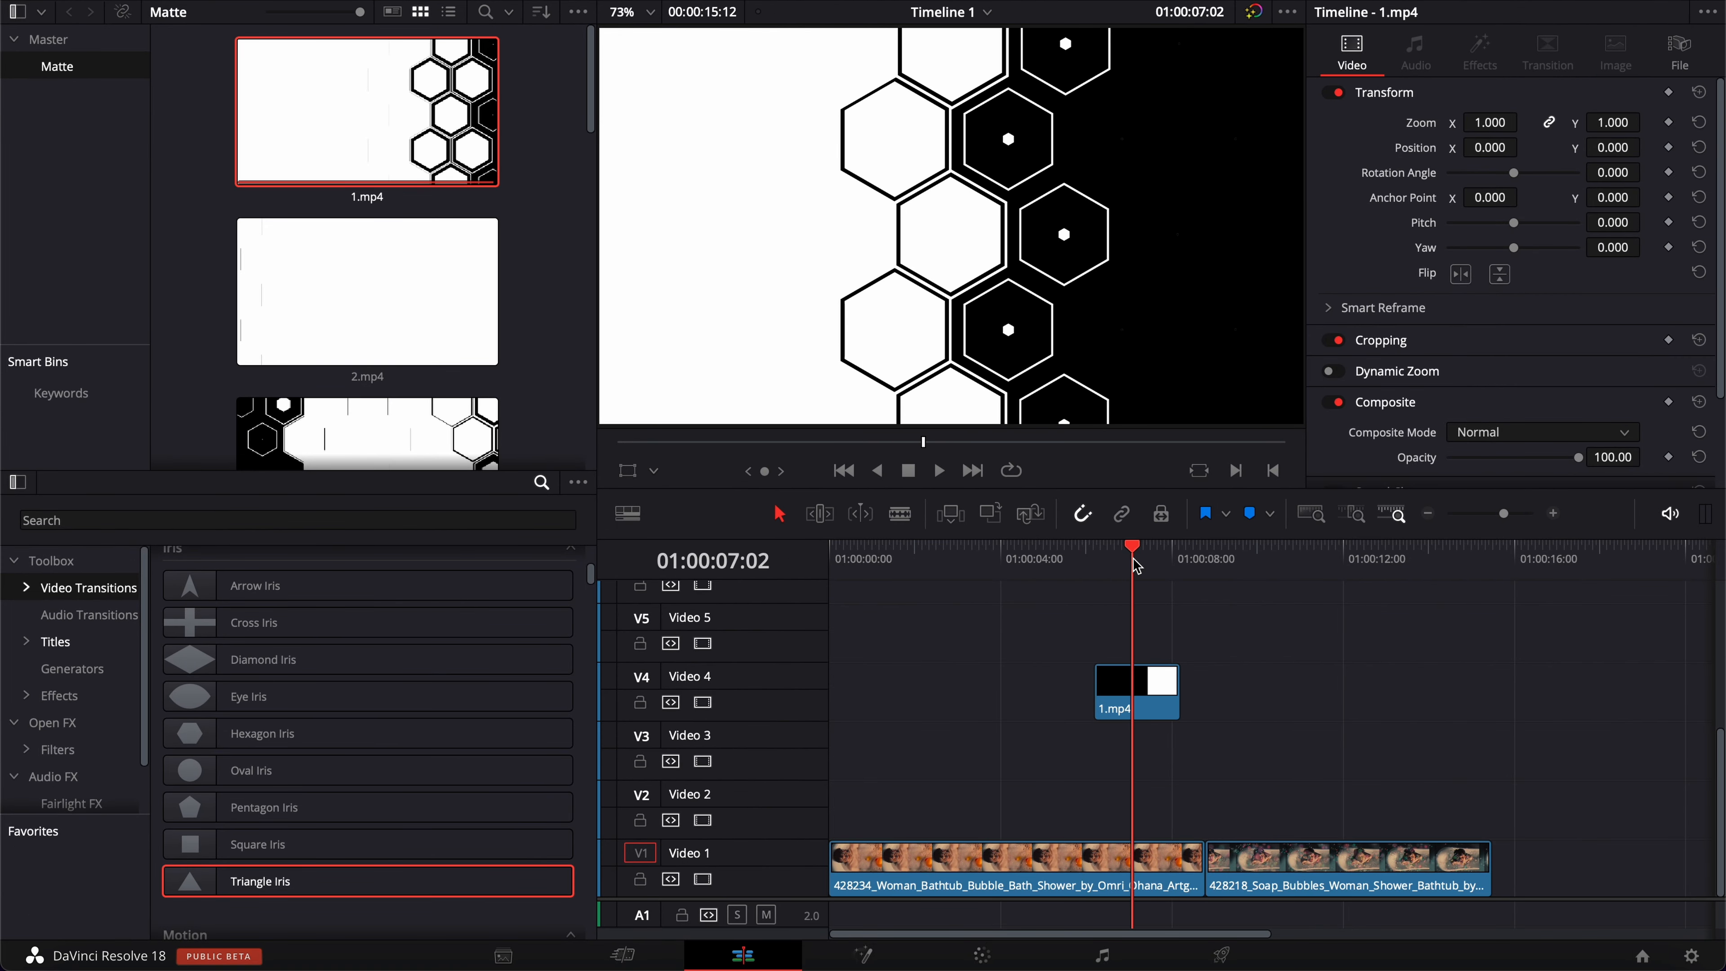
pyautogui.moveTo(980, 345)
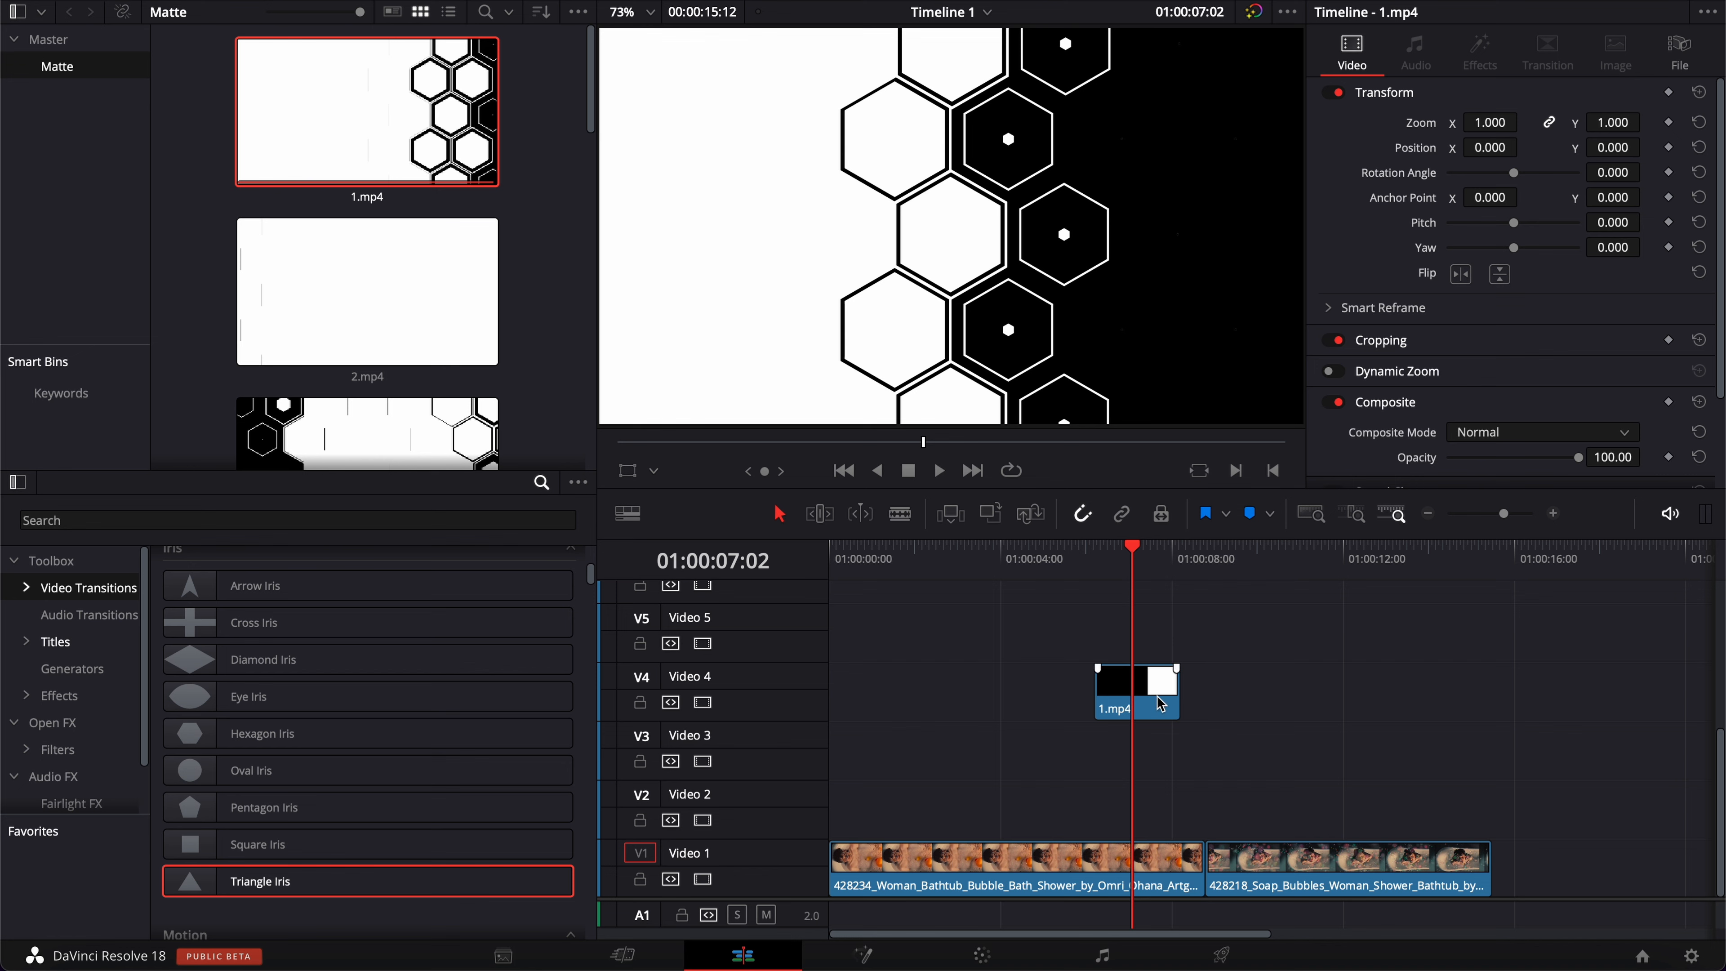
pyautogui.moveTo(1132, 546); pyautogui.dragTo(1125, 545)
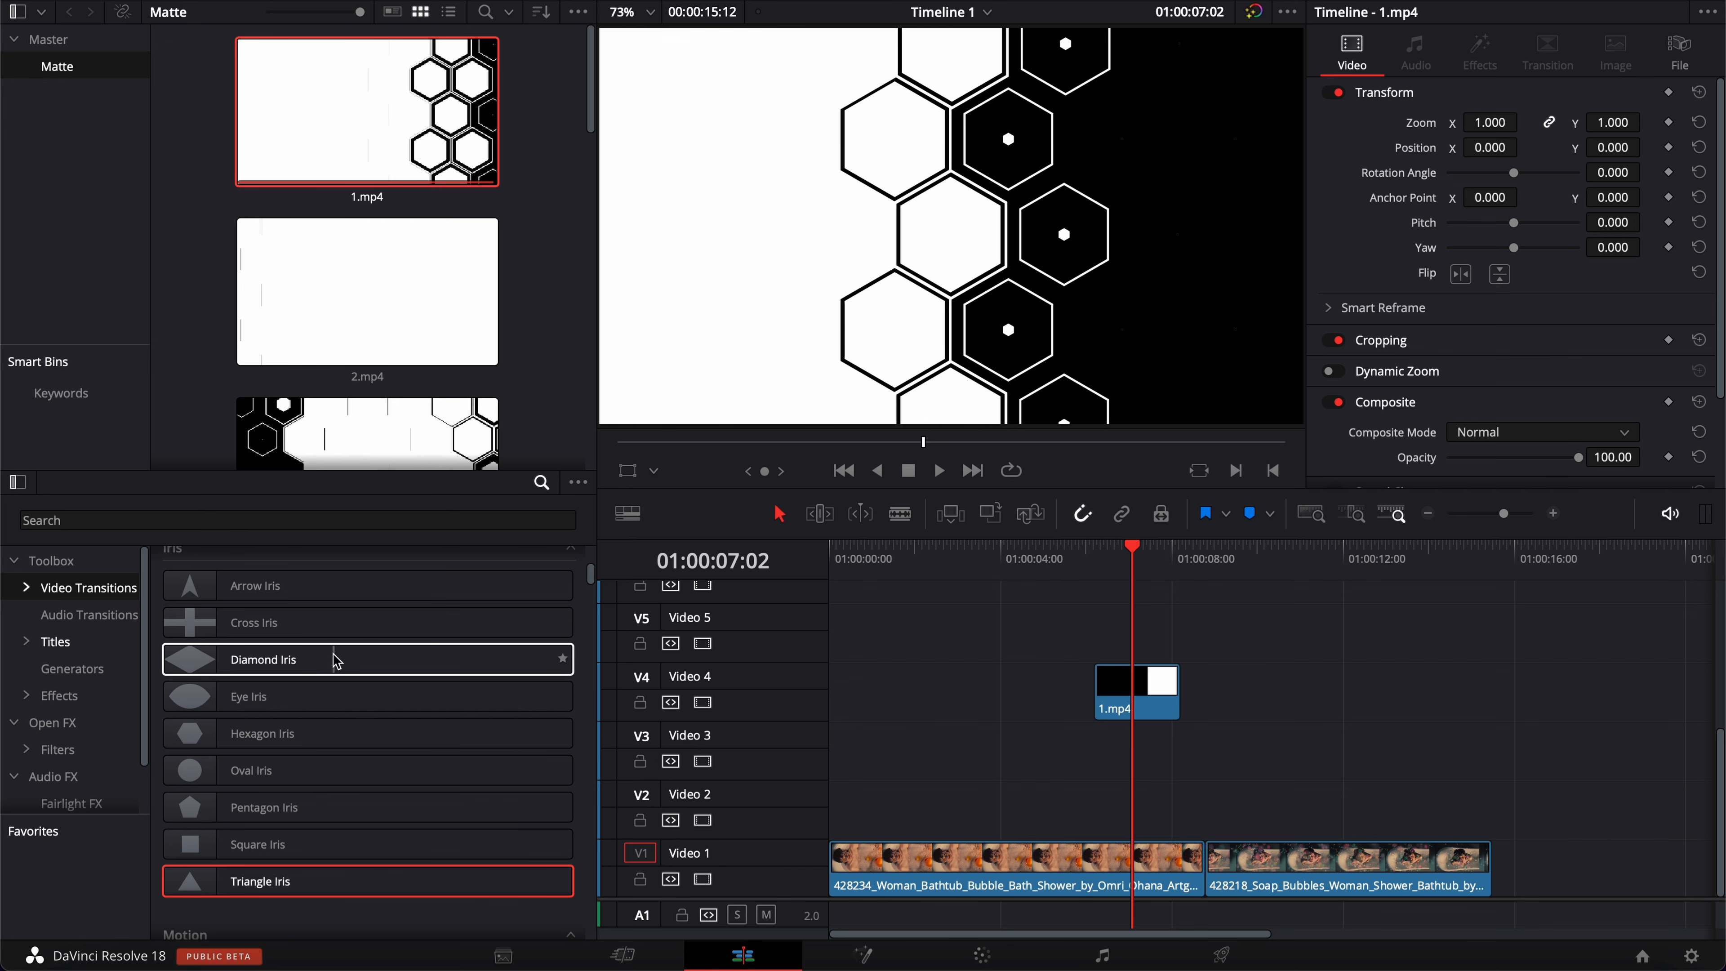
pyautogui.click(262, 807)
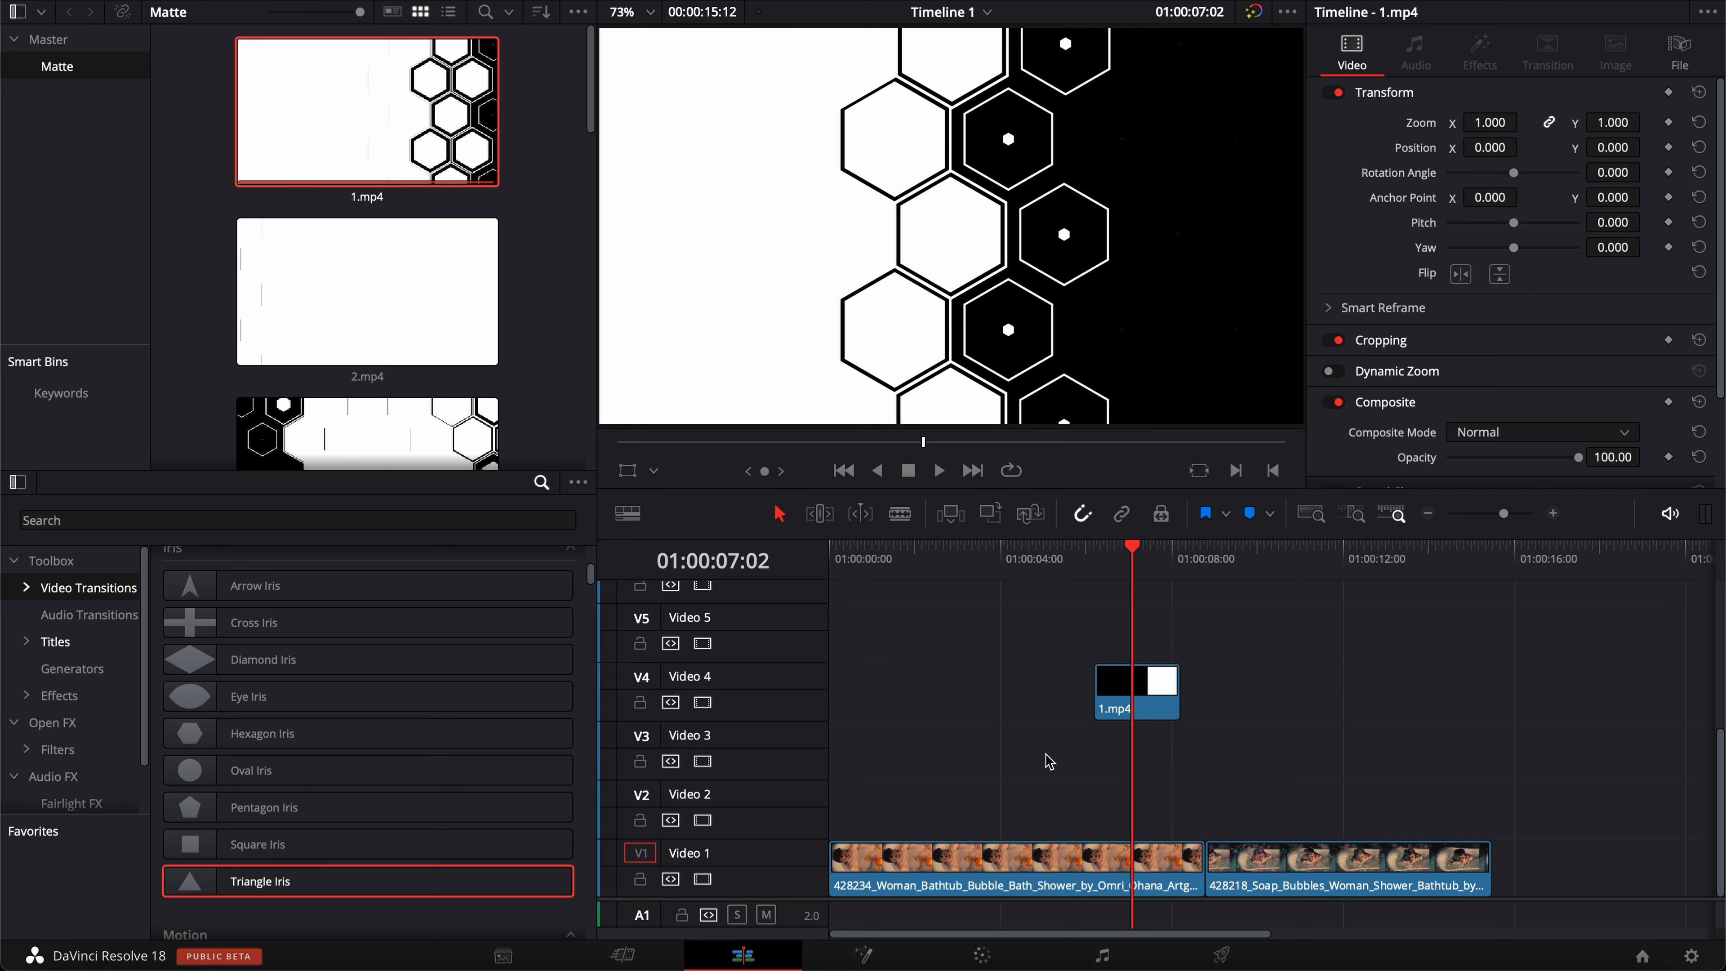
pyautogui.moveTo(1060, 710)
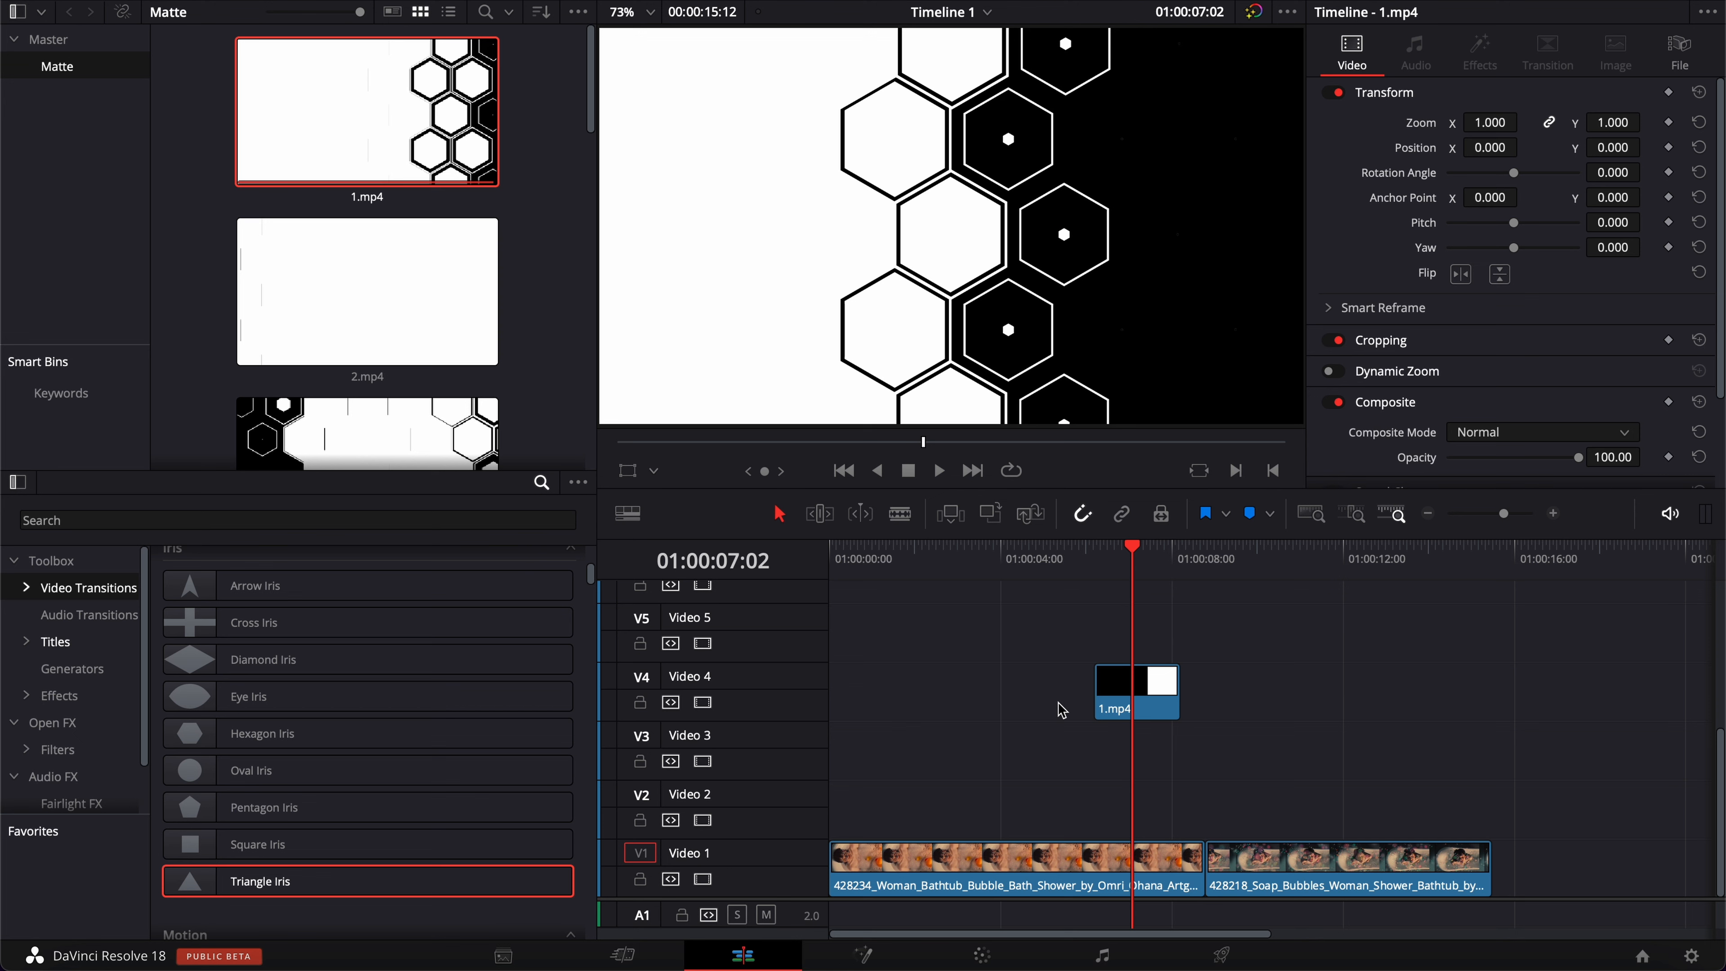
pyautogui.moveTo(1065, 709)
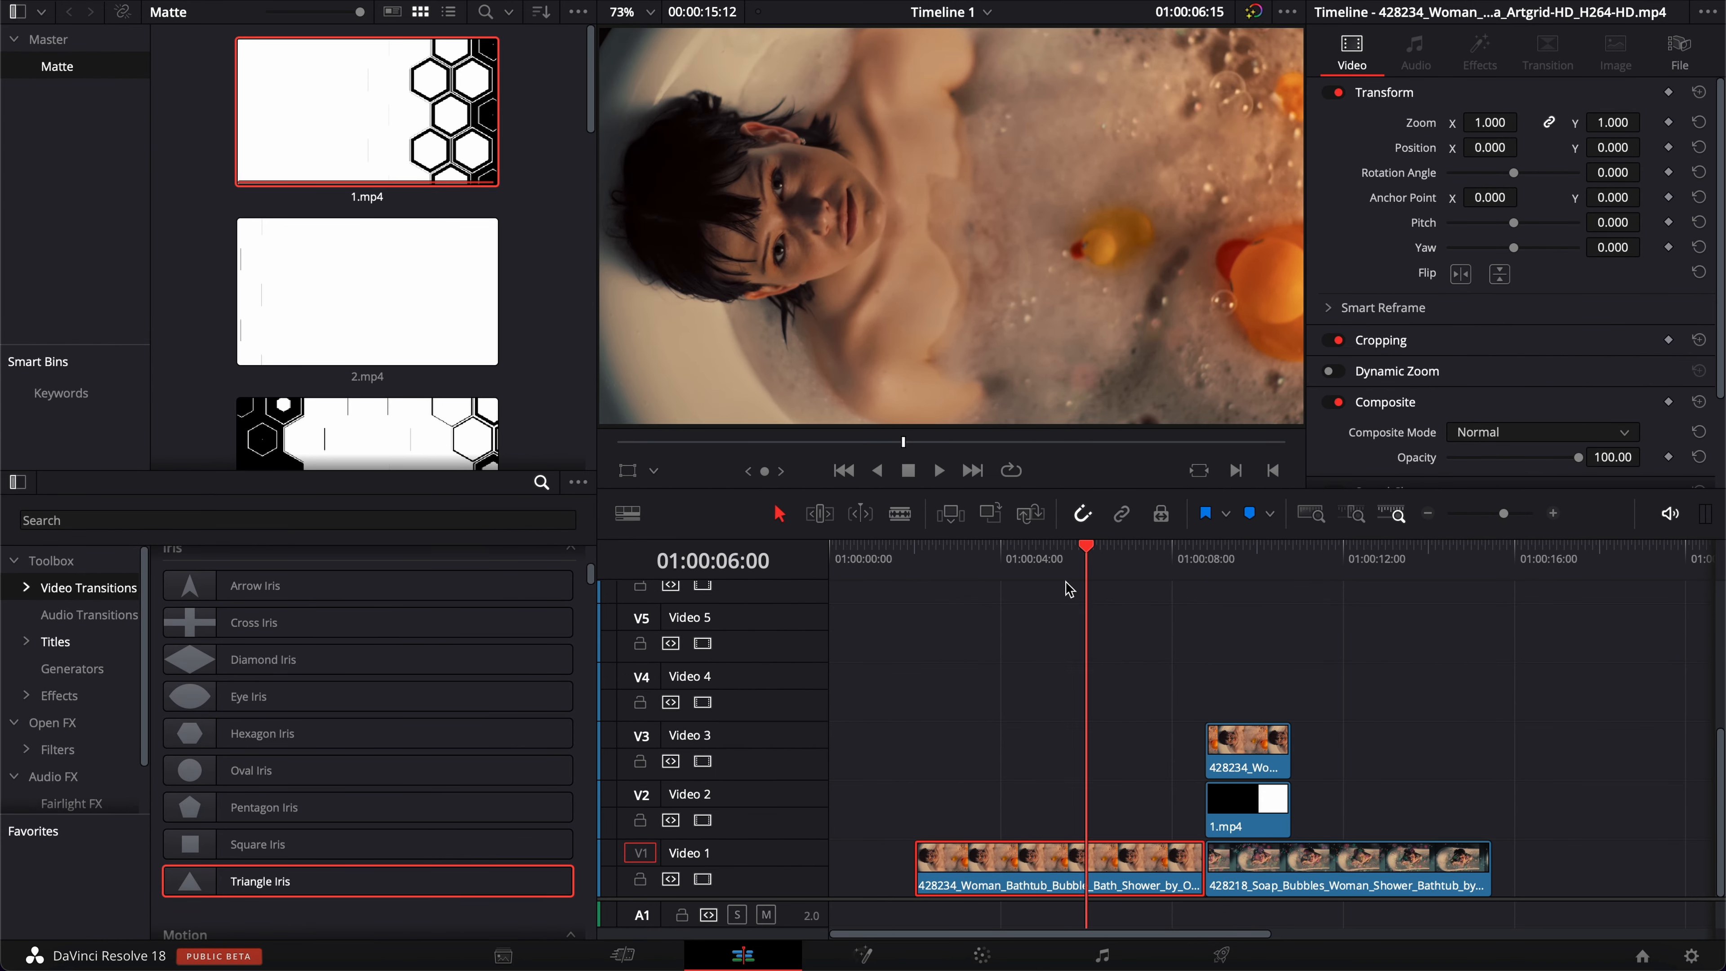
# - Scrub the second bathtub clip and select the first-clip copy stacked on Video 3
pyautogui.click(1334, 558)
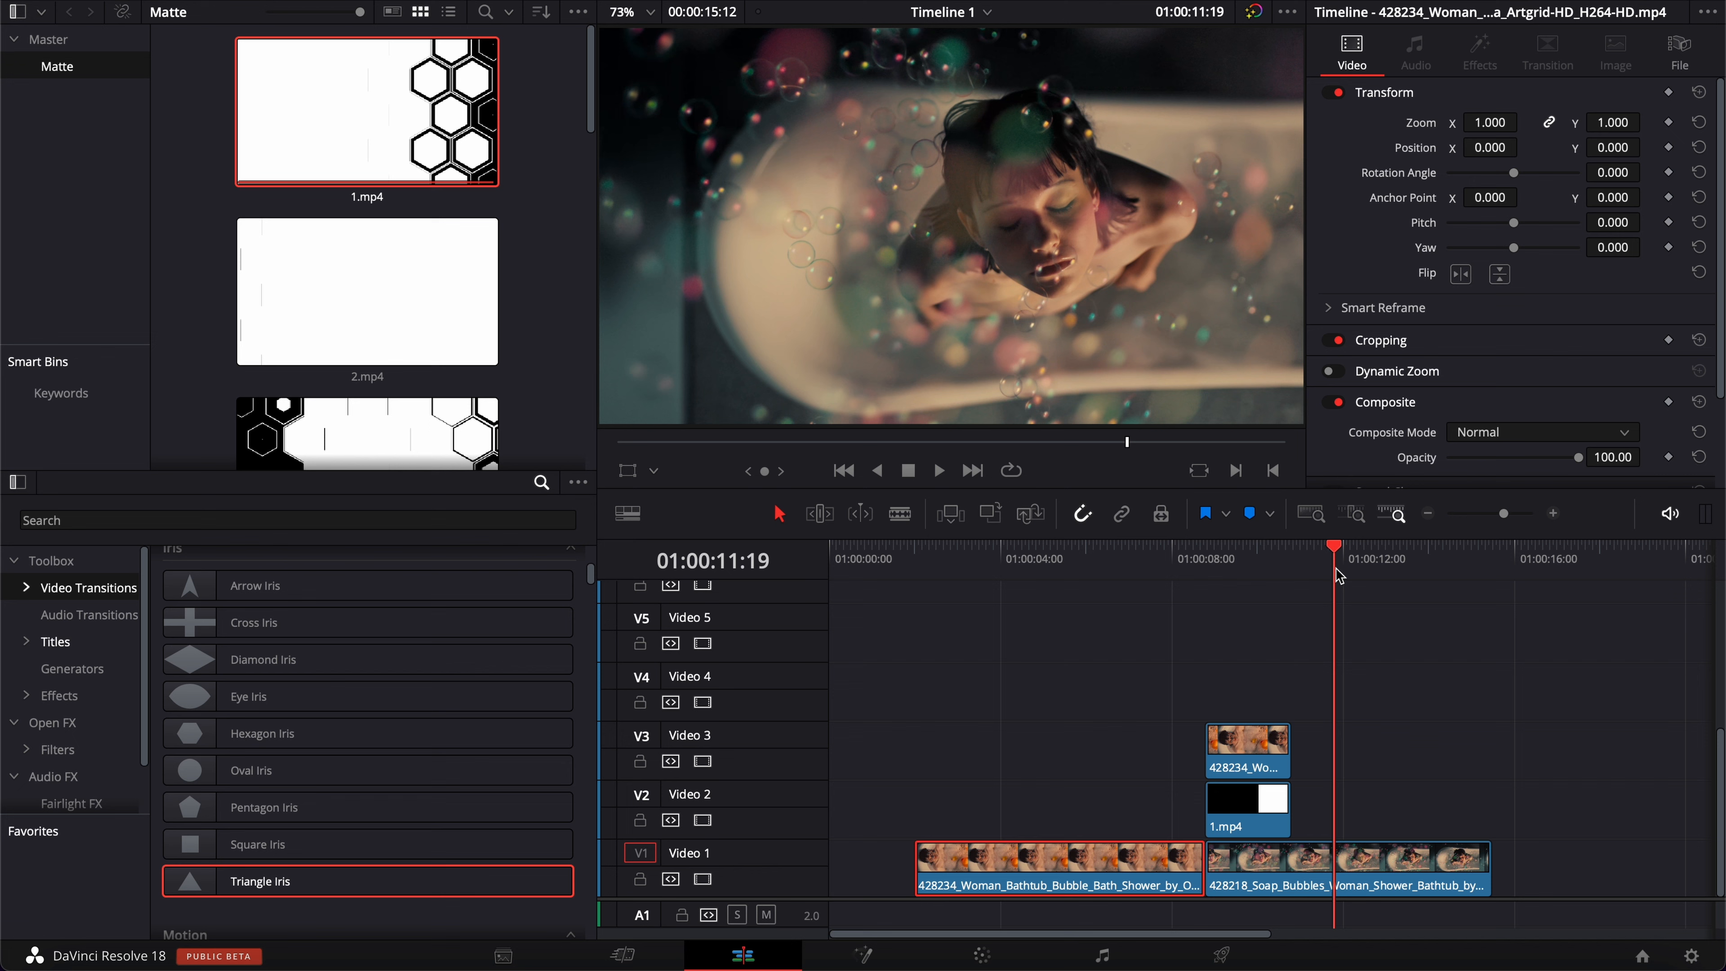
pyautogui.click(1241, 545)
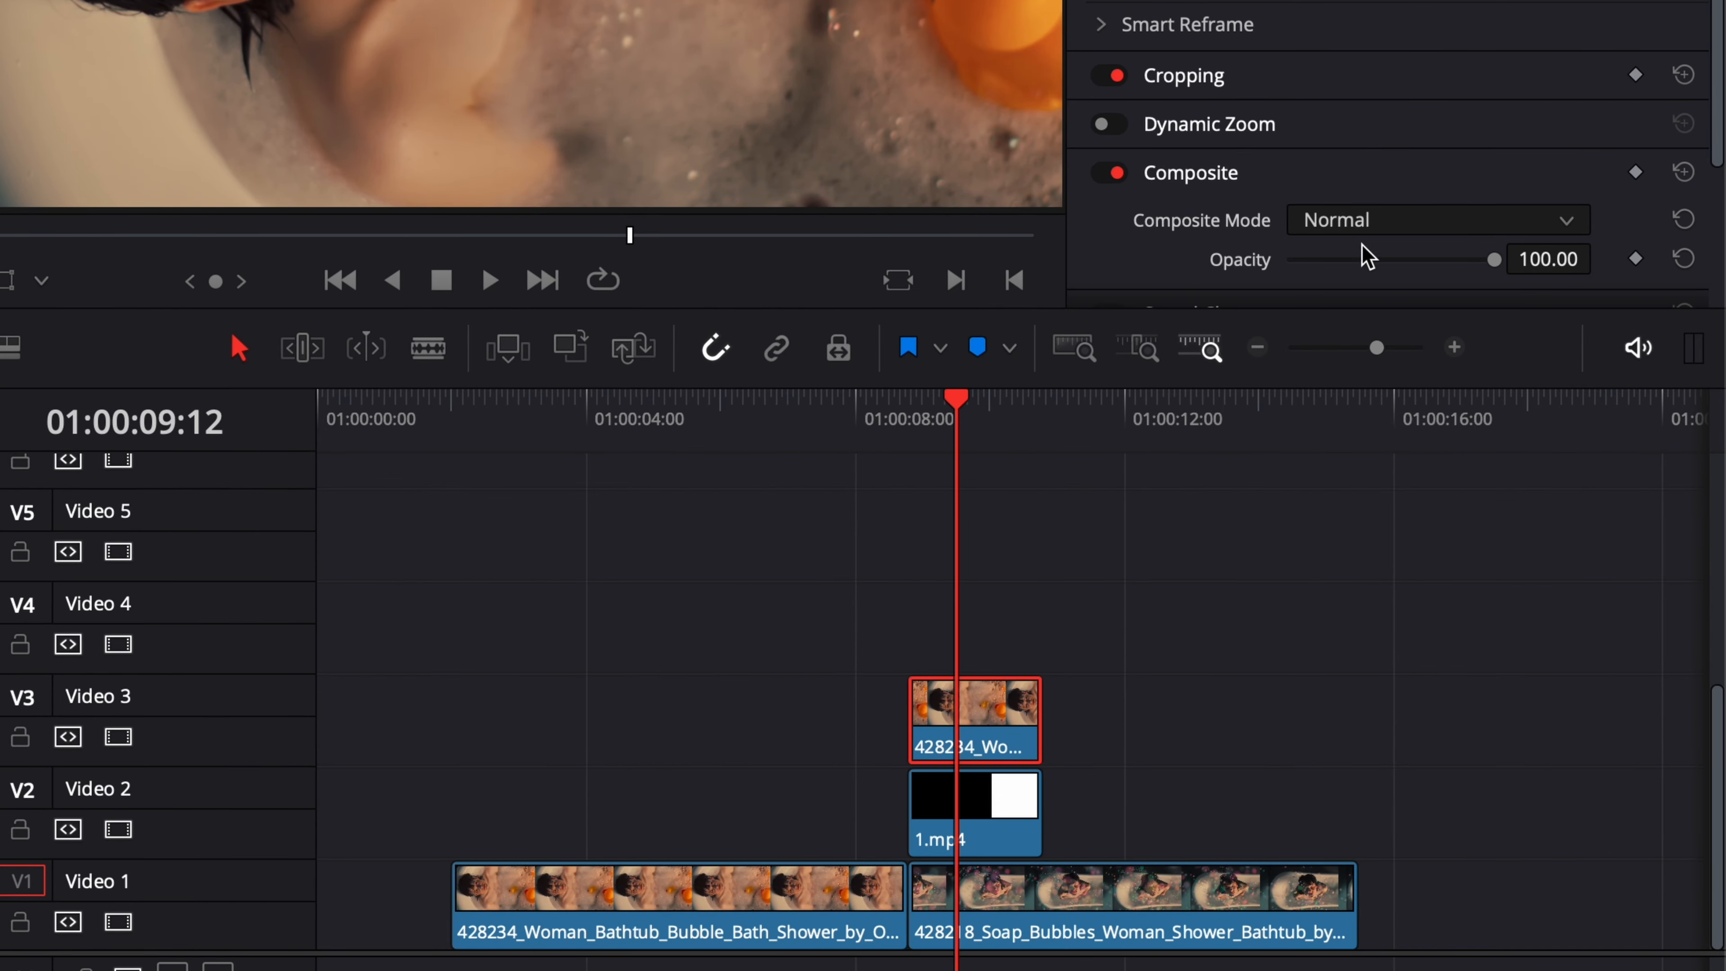
# - Set the 1.mp4 matte's Composite Mode to Inverted Lum and preview the hexagon transition
pyautogui.click(1435, 219)
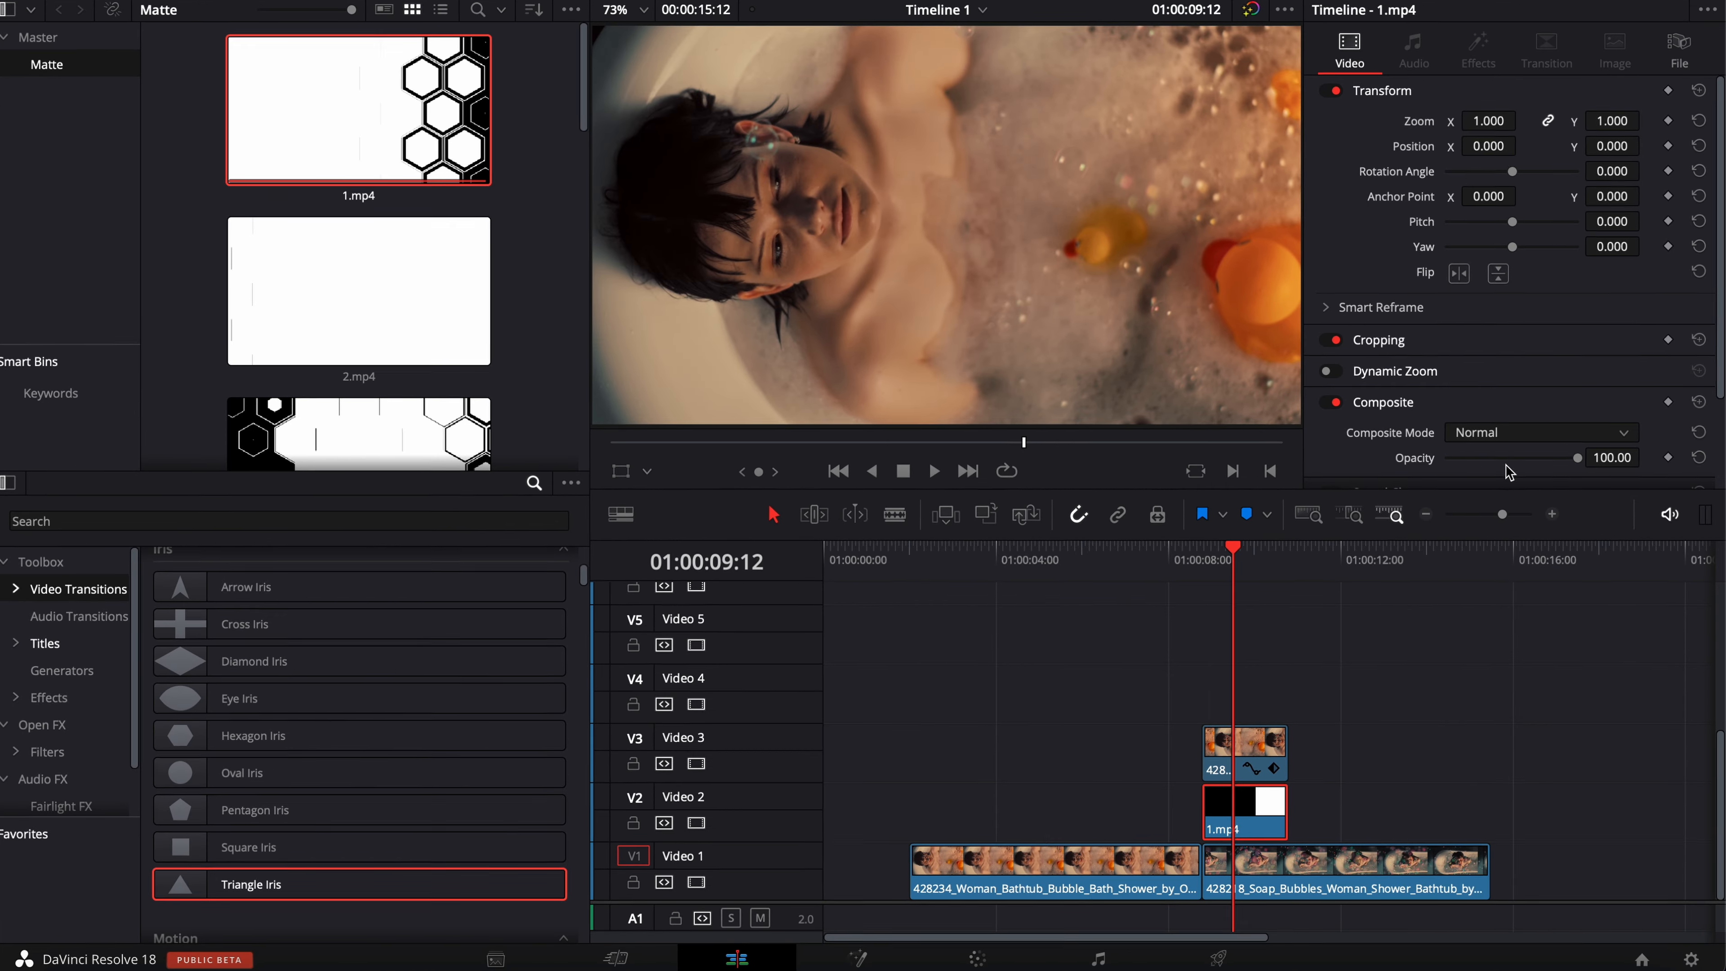
pyautogui.click(1541, 431)
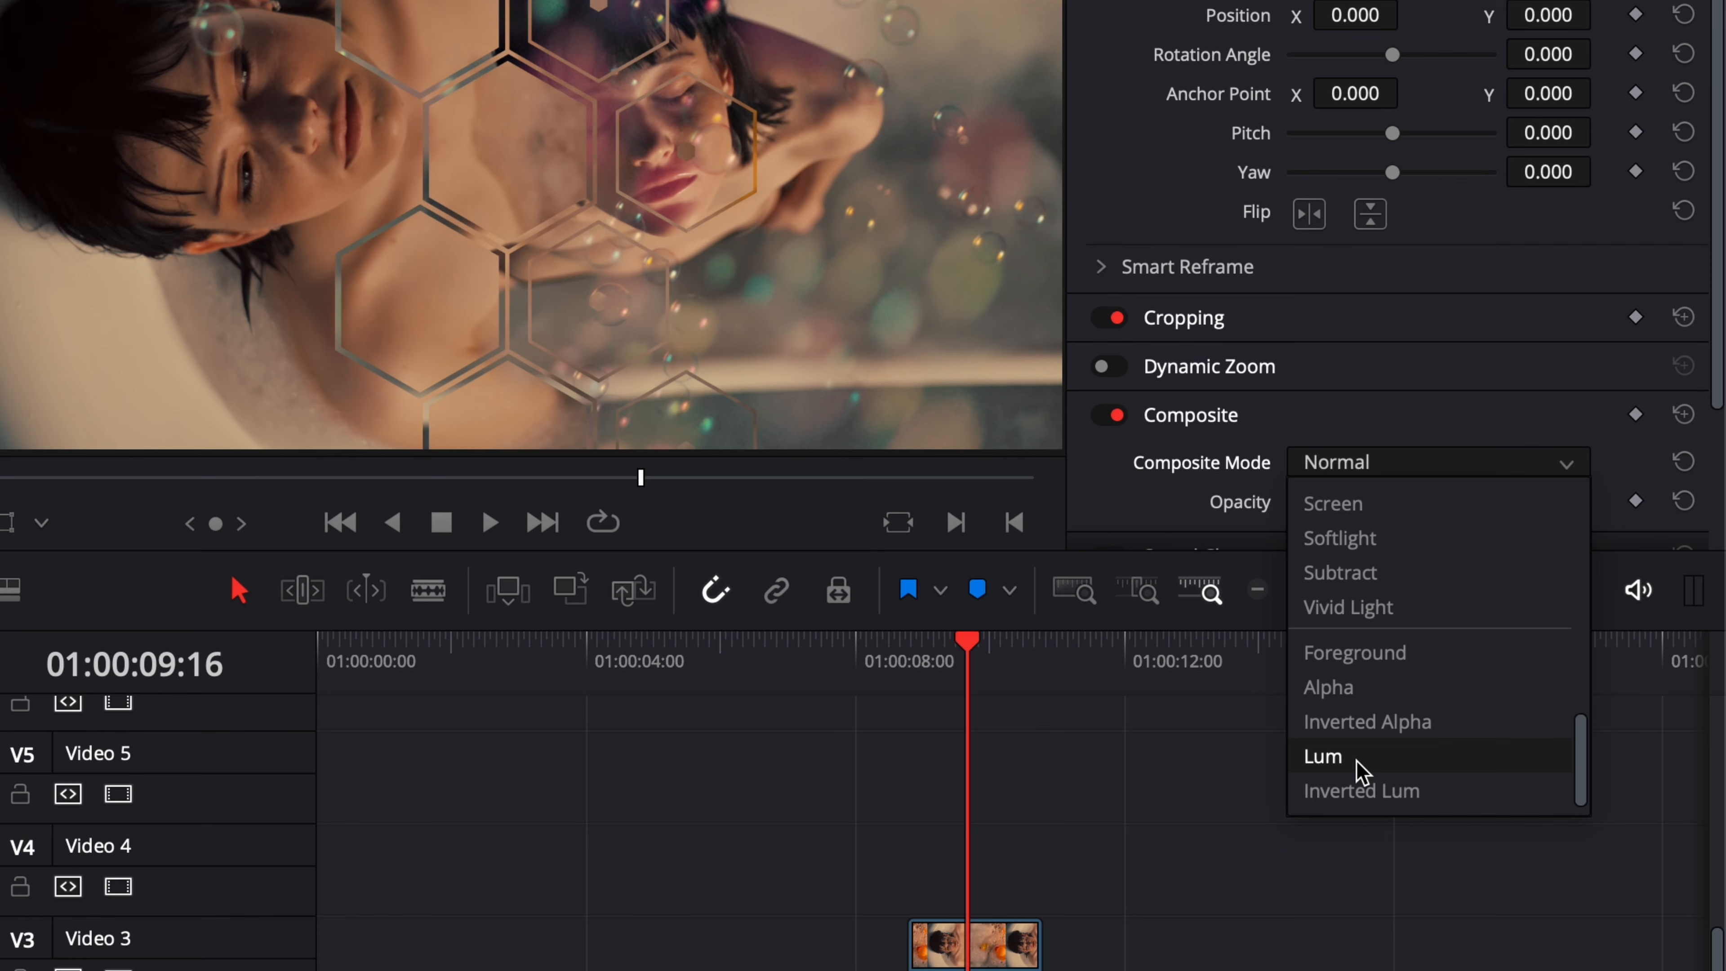
pyautogui.click(1360, 790)
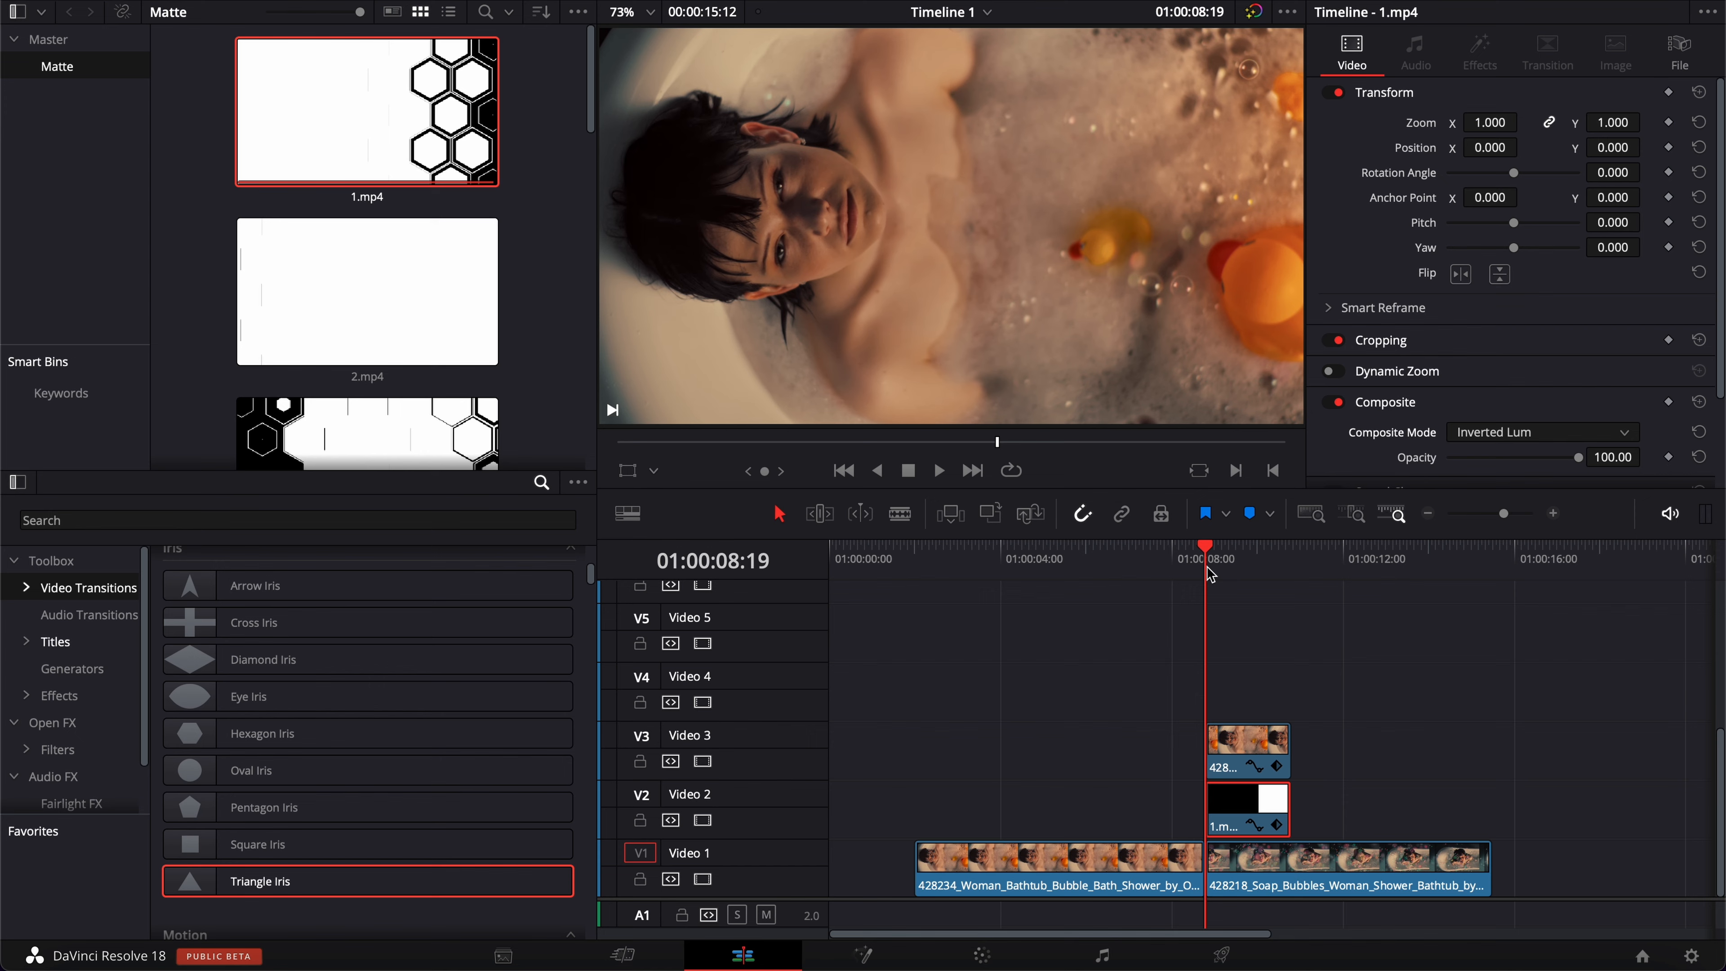
pyautogui.click(937, 470)
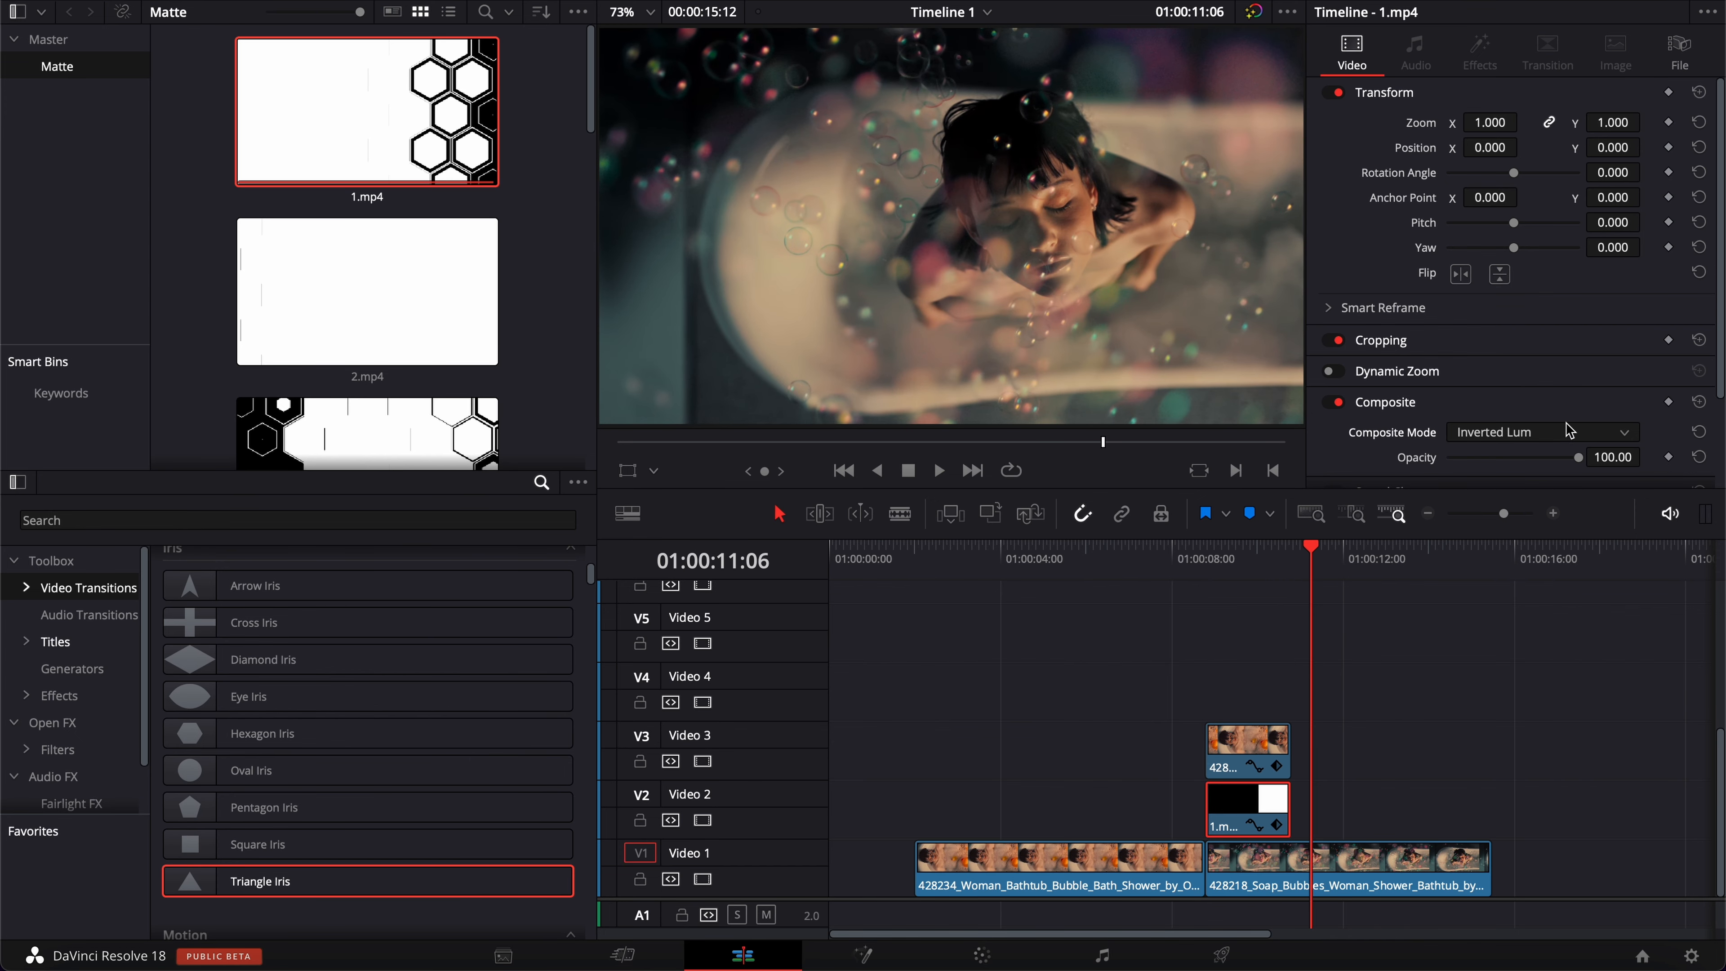
# - Compare the Lum composite mode in the preview, then return the matte to Inverted Lum
pyautogui.click(1540, 431)
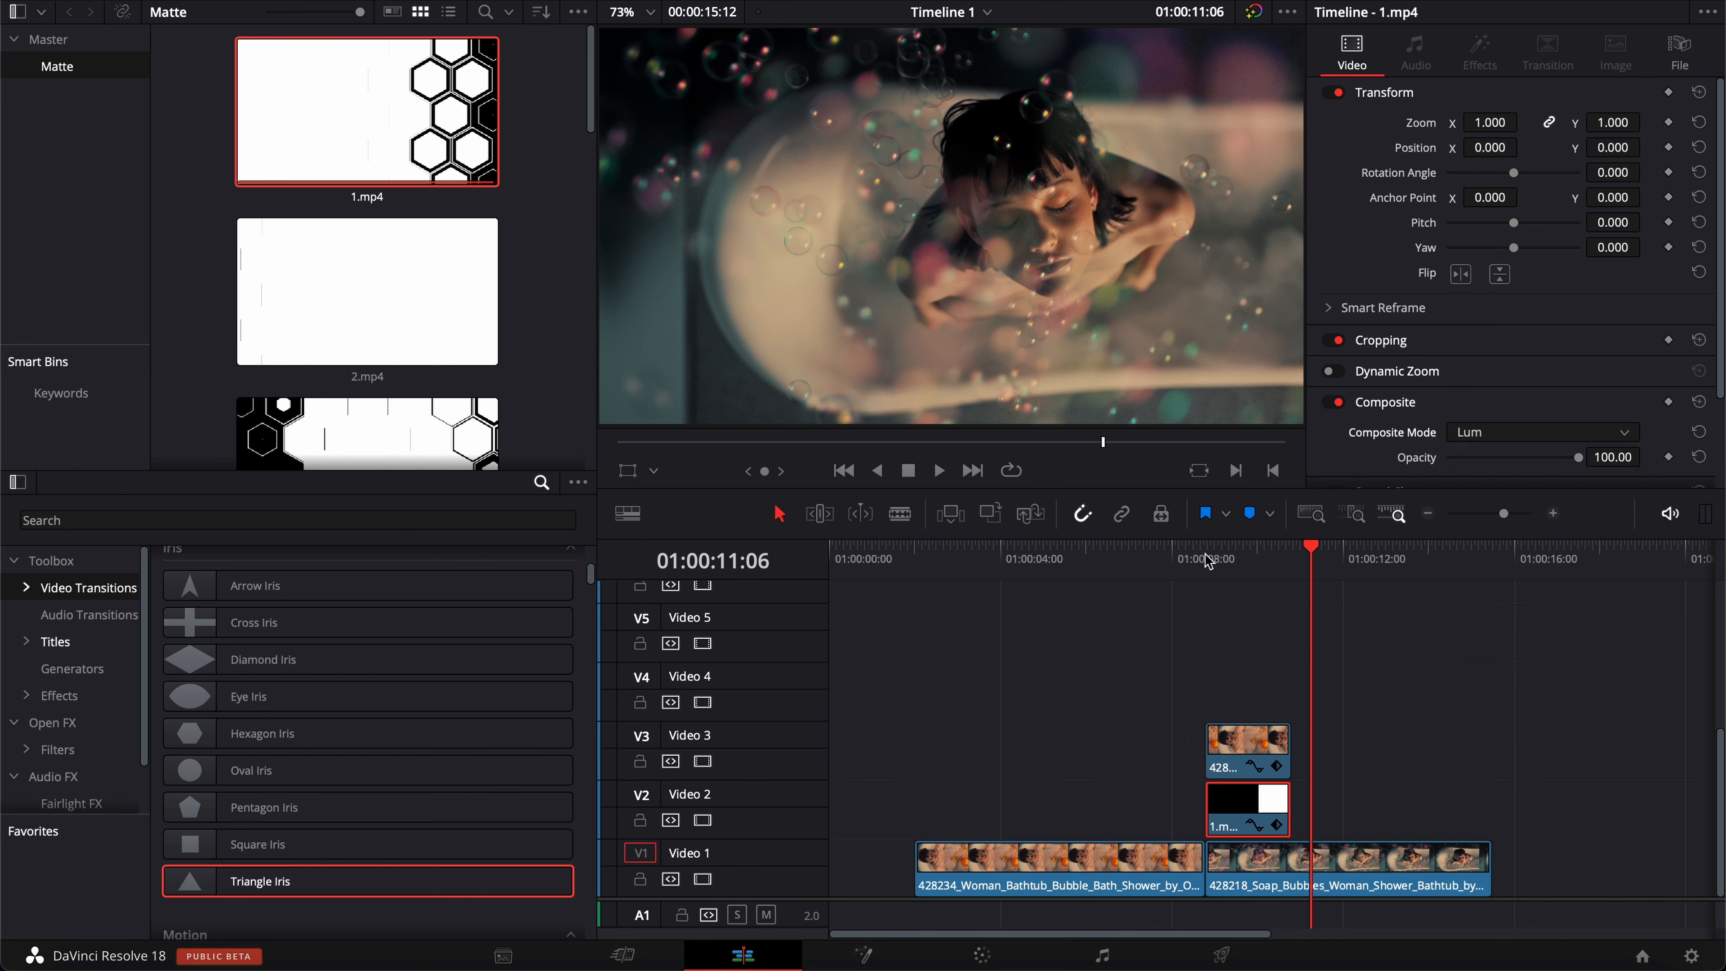
pyautogui.click(1161, 549)
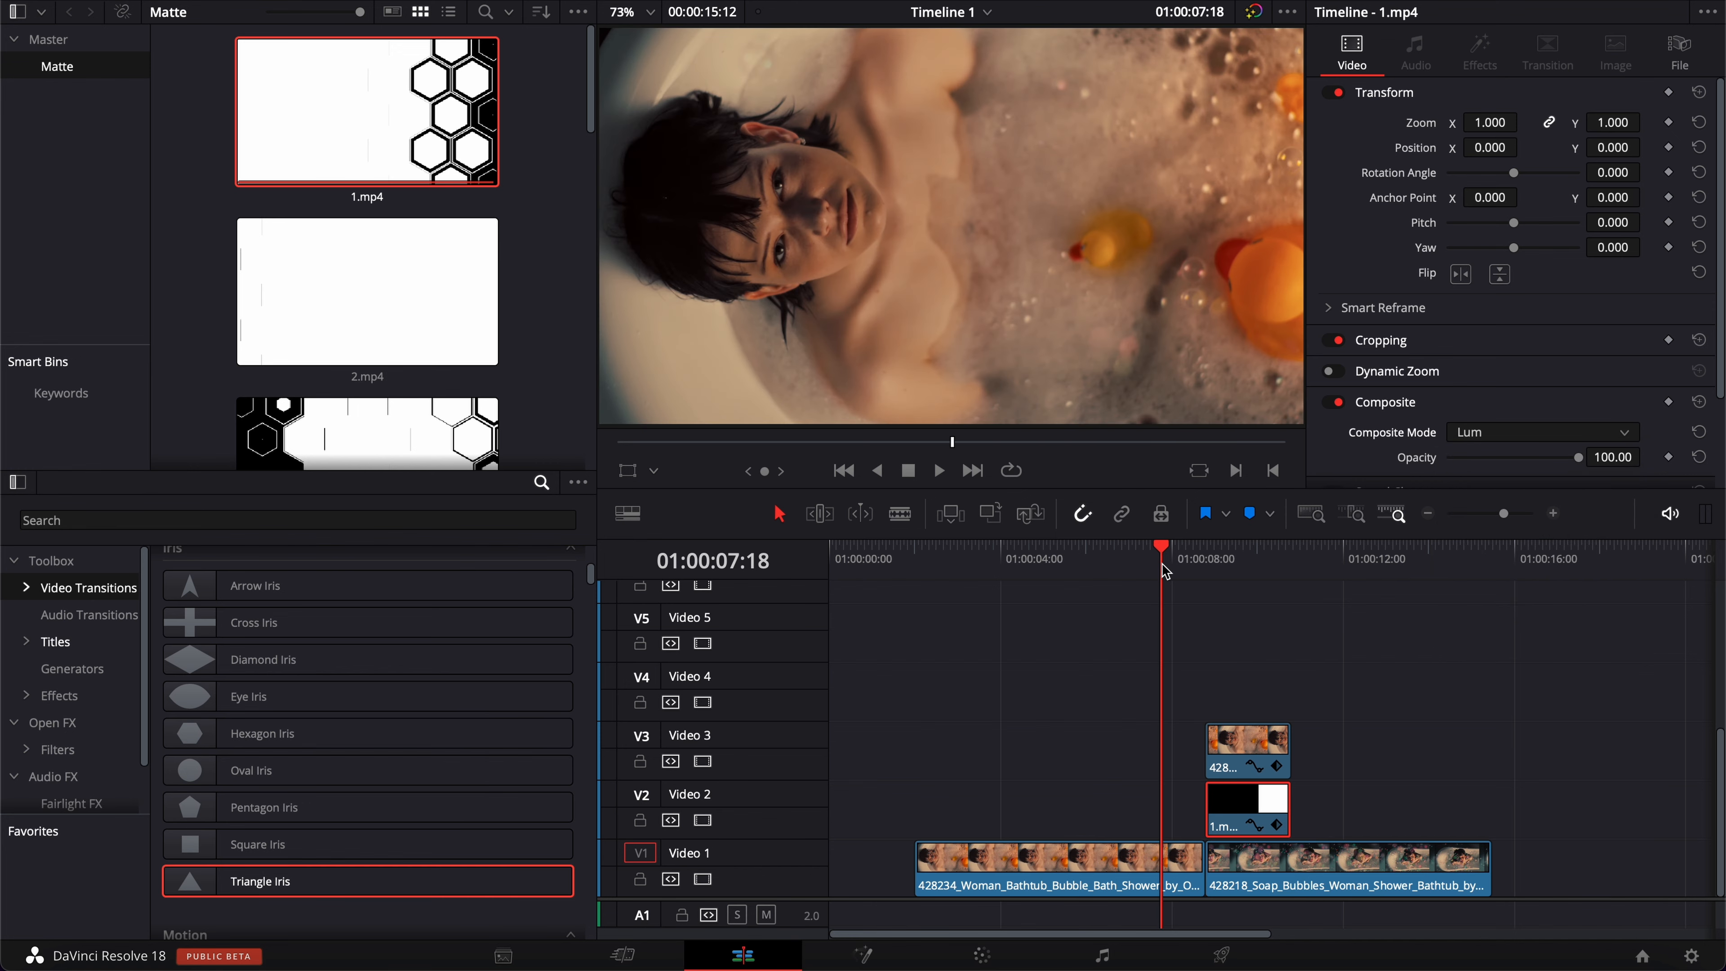
pyautogui.click(938, 470)
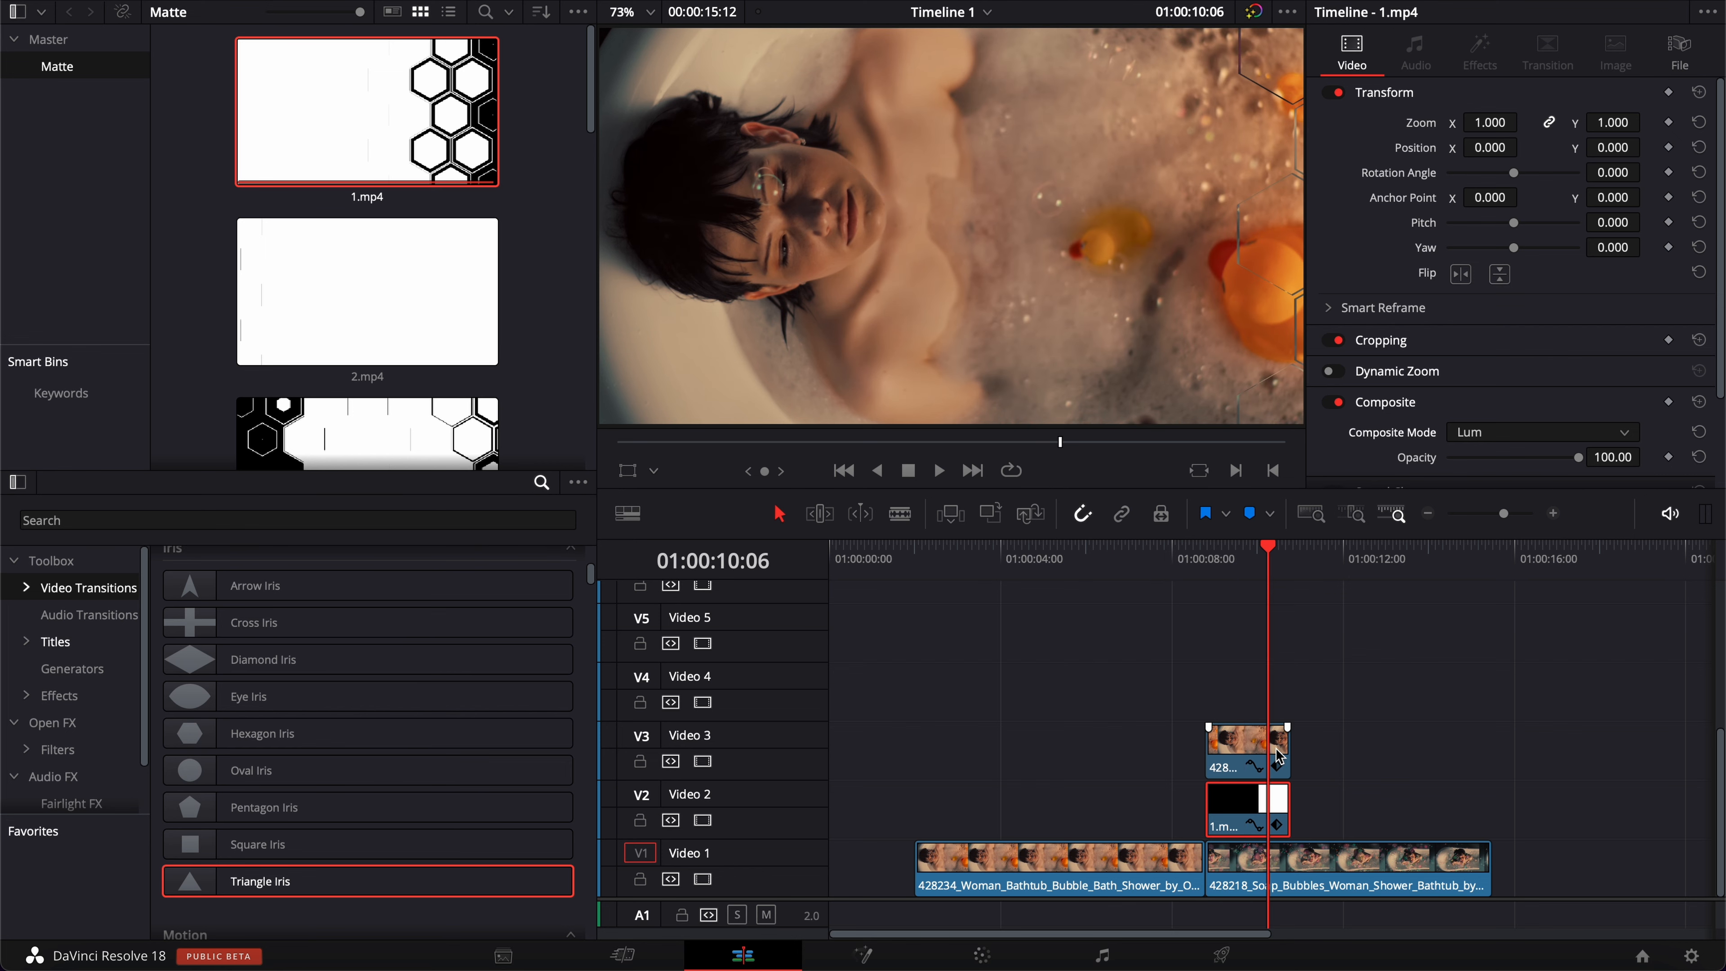
pyautogui.click(1540, 431)
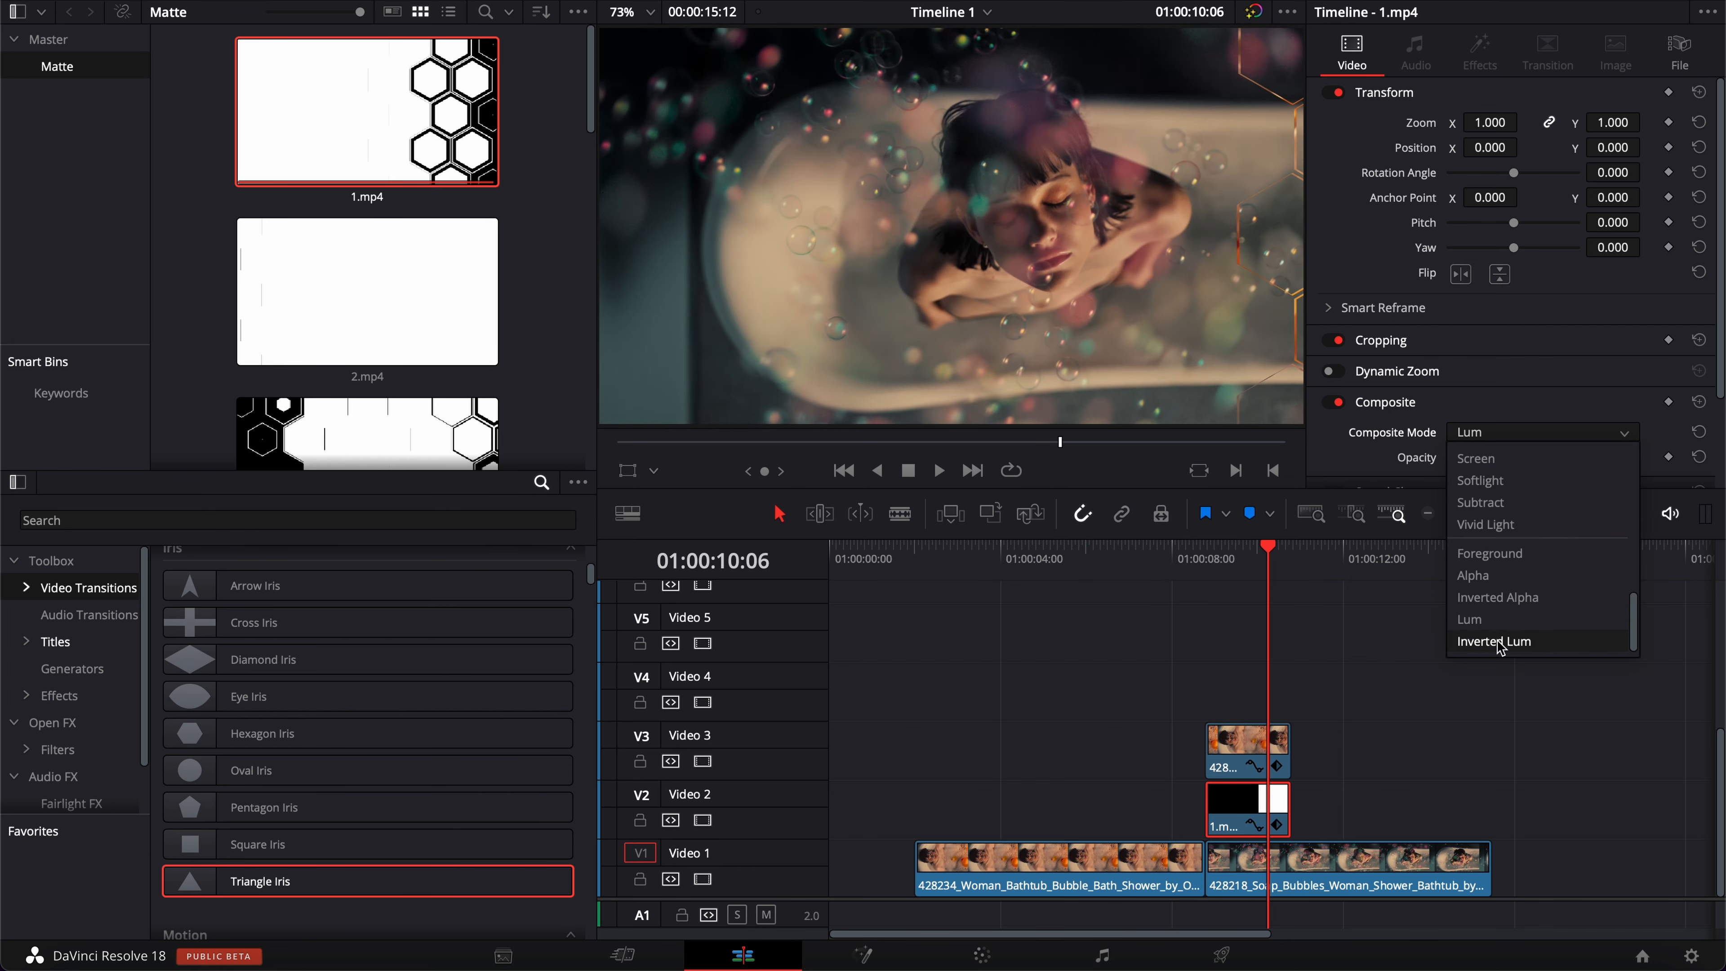
pyautogui.click(1495, 641)
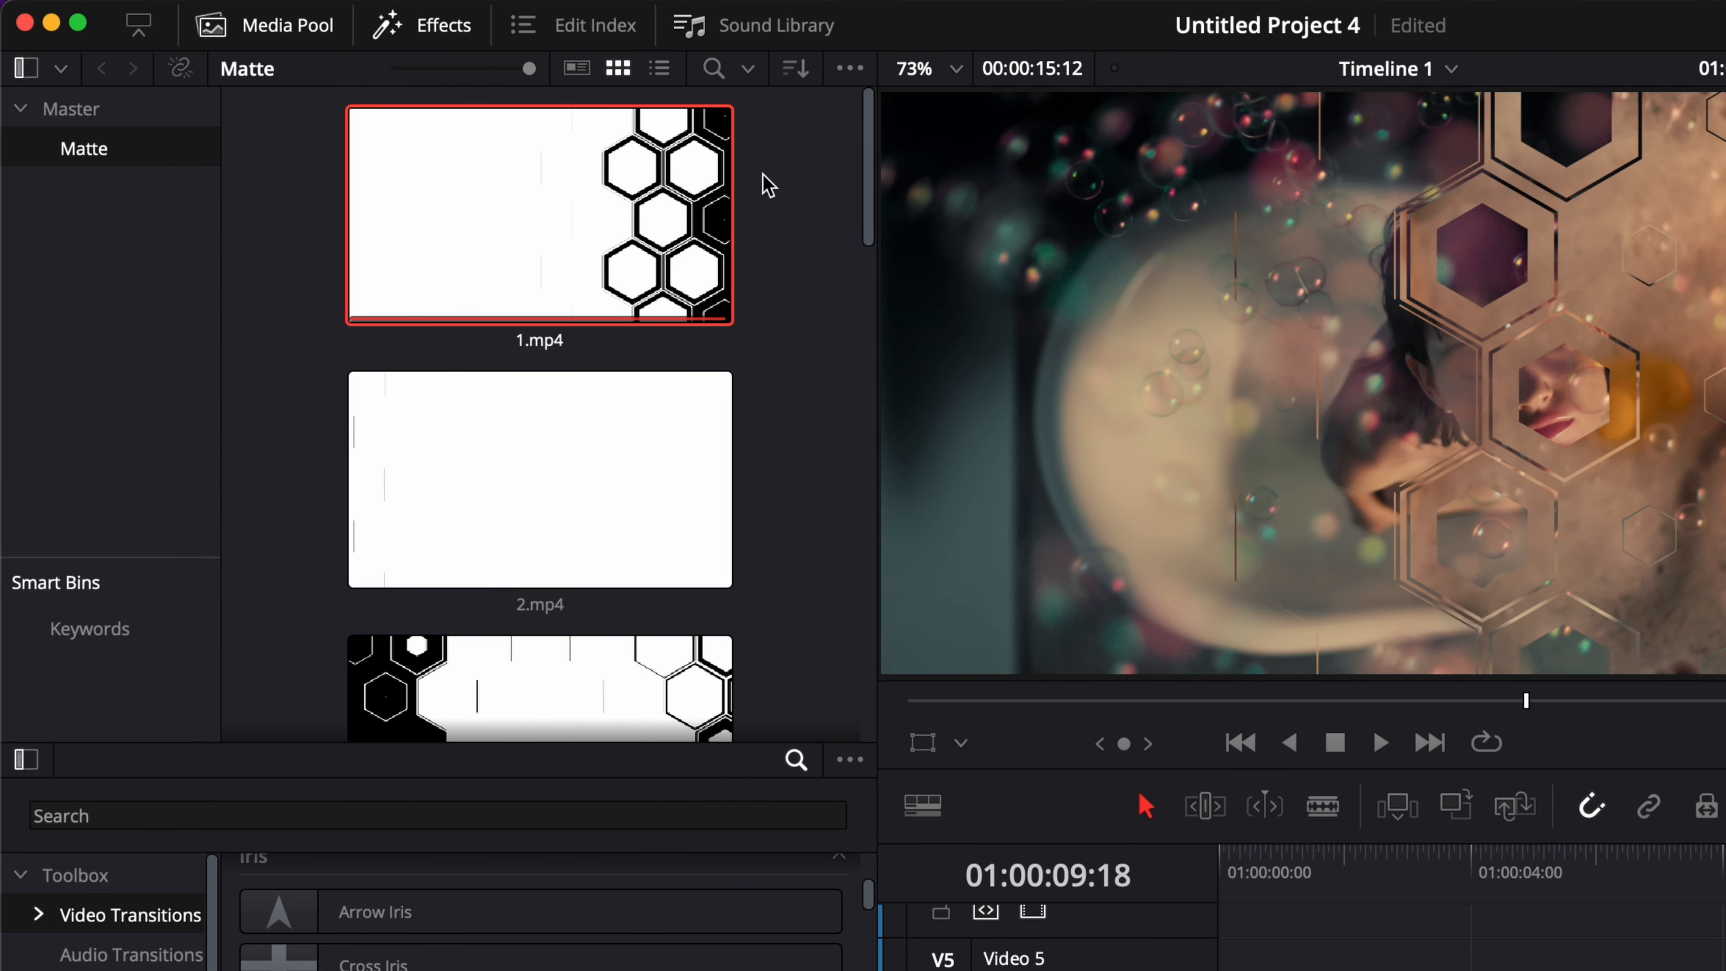
pyautogui.click(444, 25)
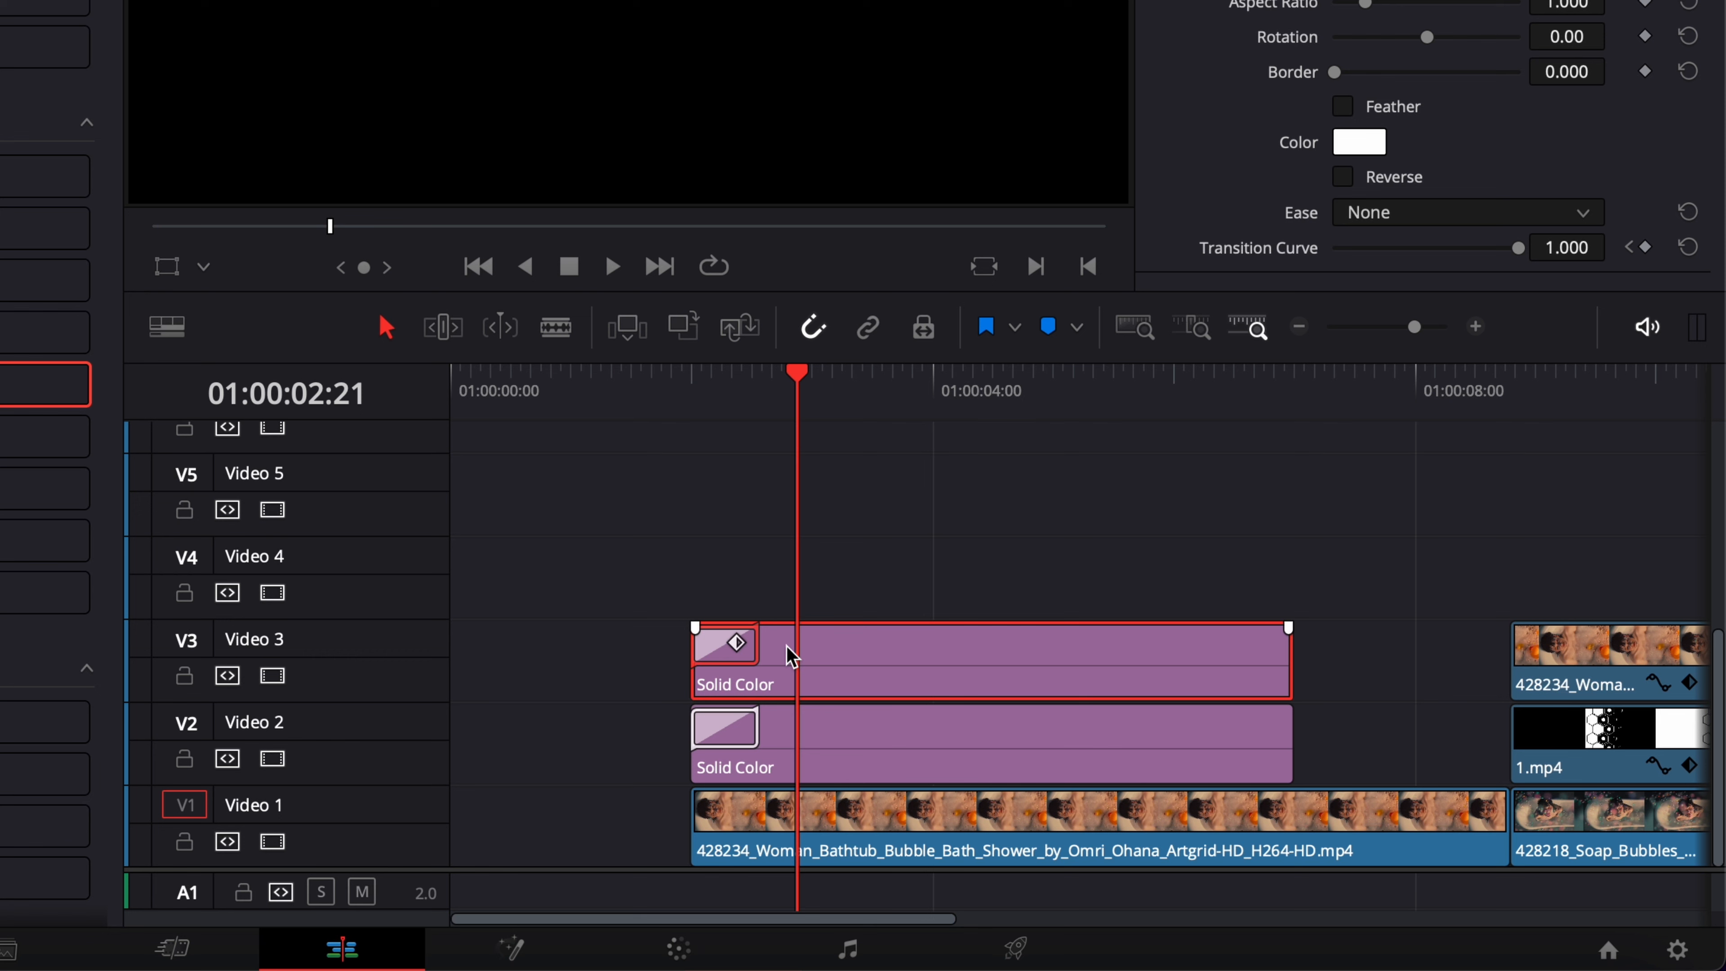
pyautogui.moveTo(788, 667)
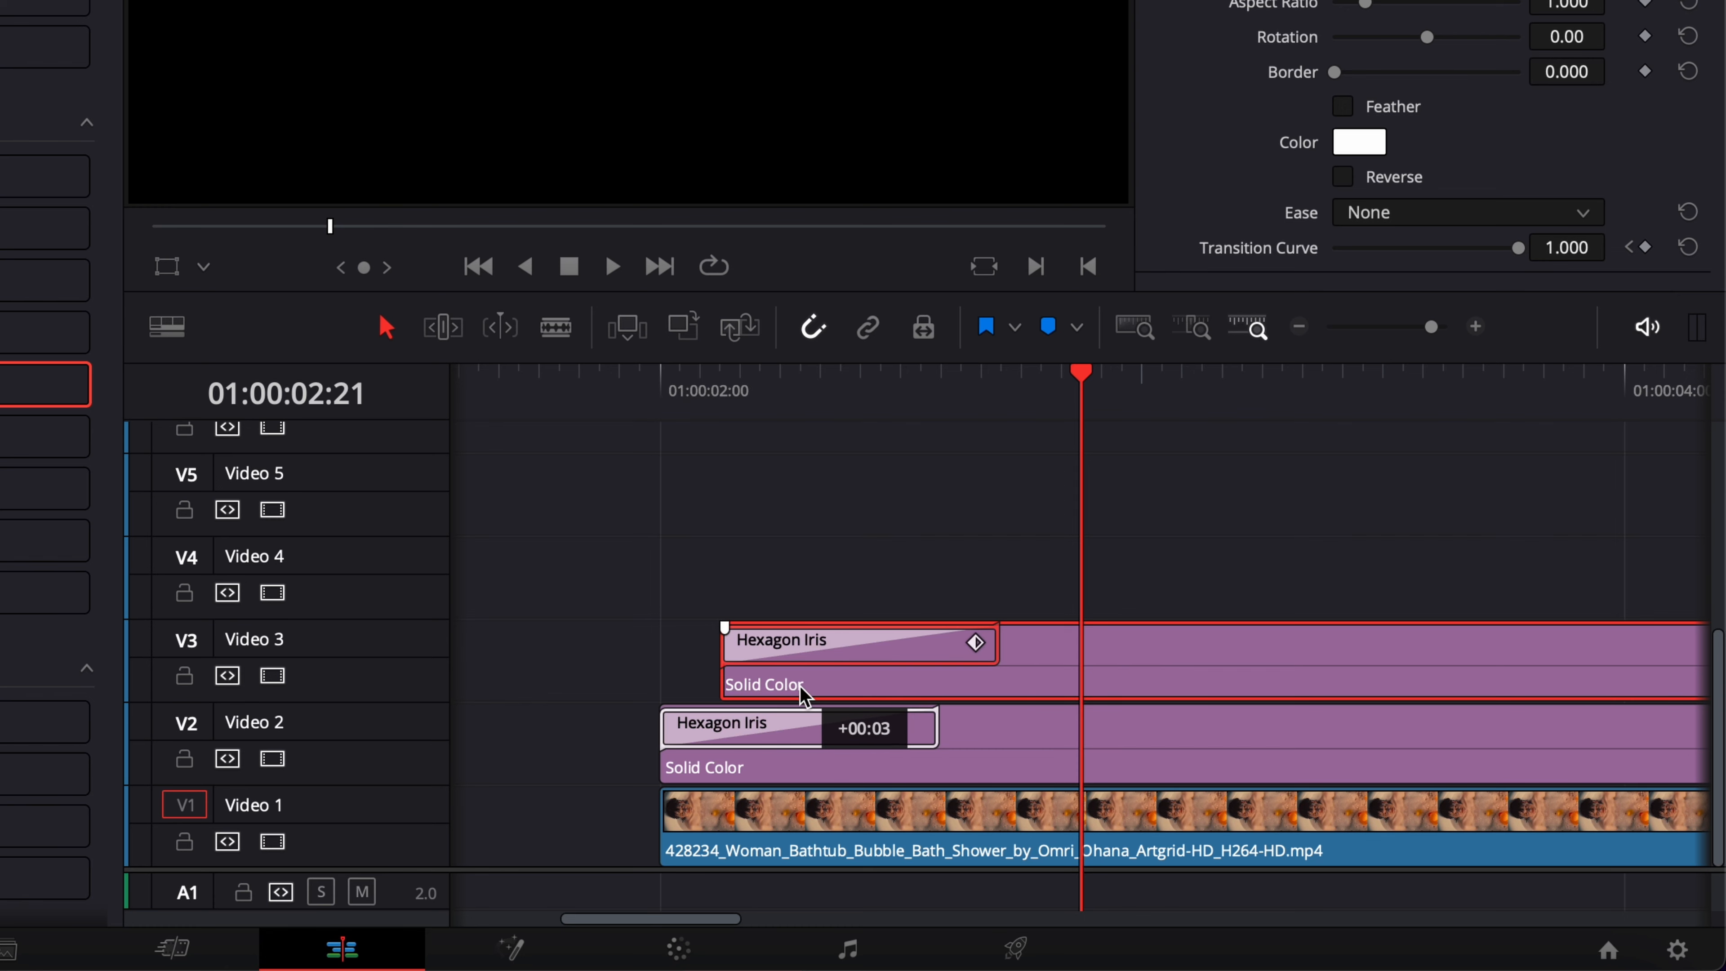
pyautogui.moveTo(1172, 648)
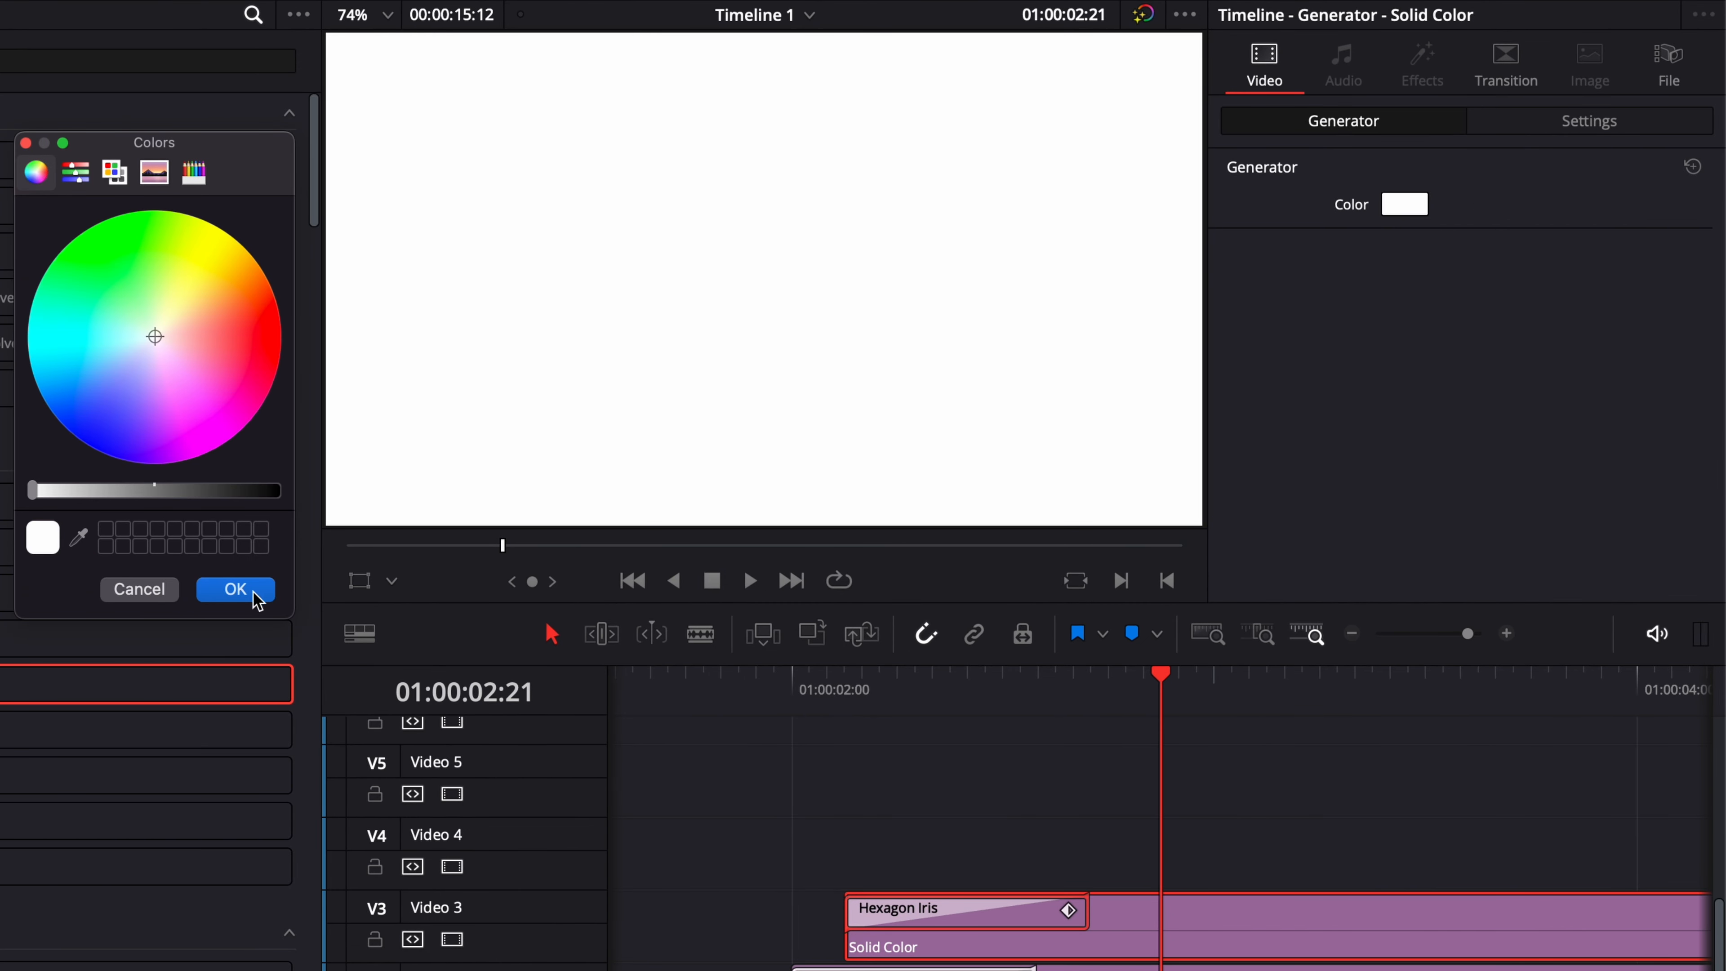
# - Confirm white as the Solid Color clip's generator colour
pyautogui.click(235, 589)
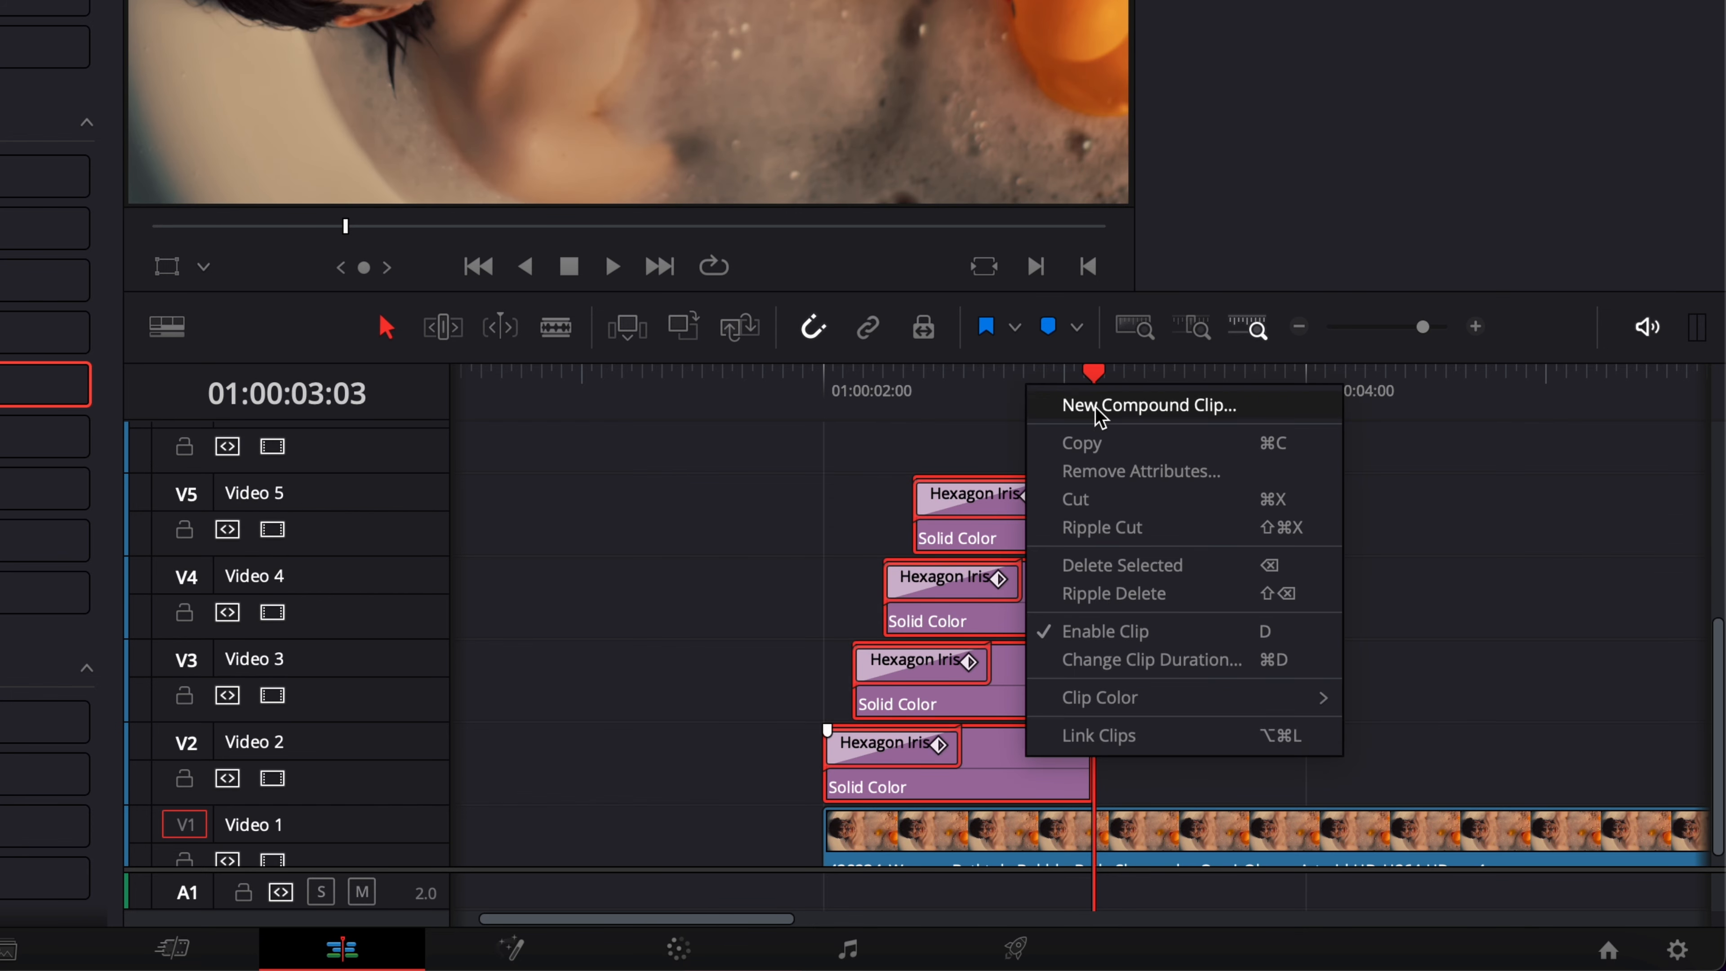
# - Create a New Compound Clip from the four staggered Hexagon Iris solid layers
pyautogui.click(1147, 405)
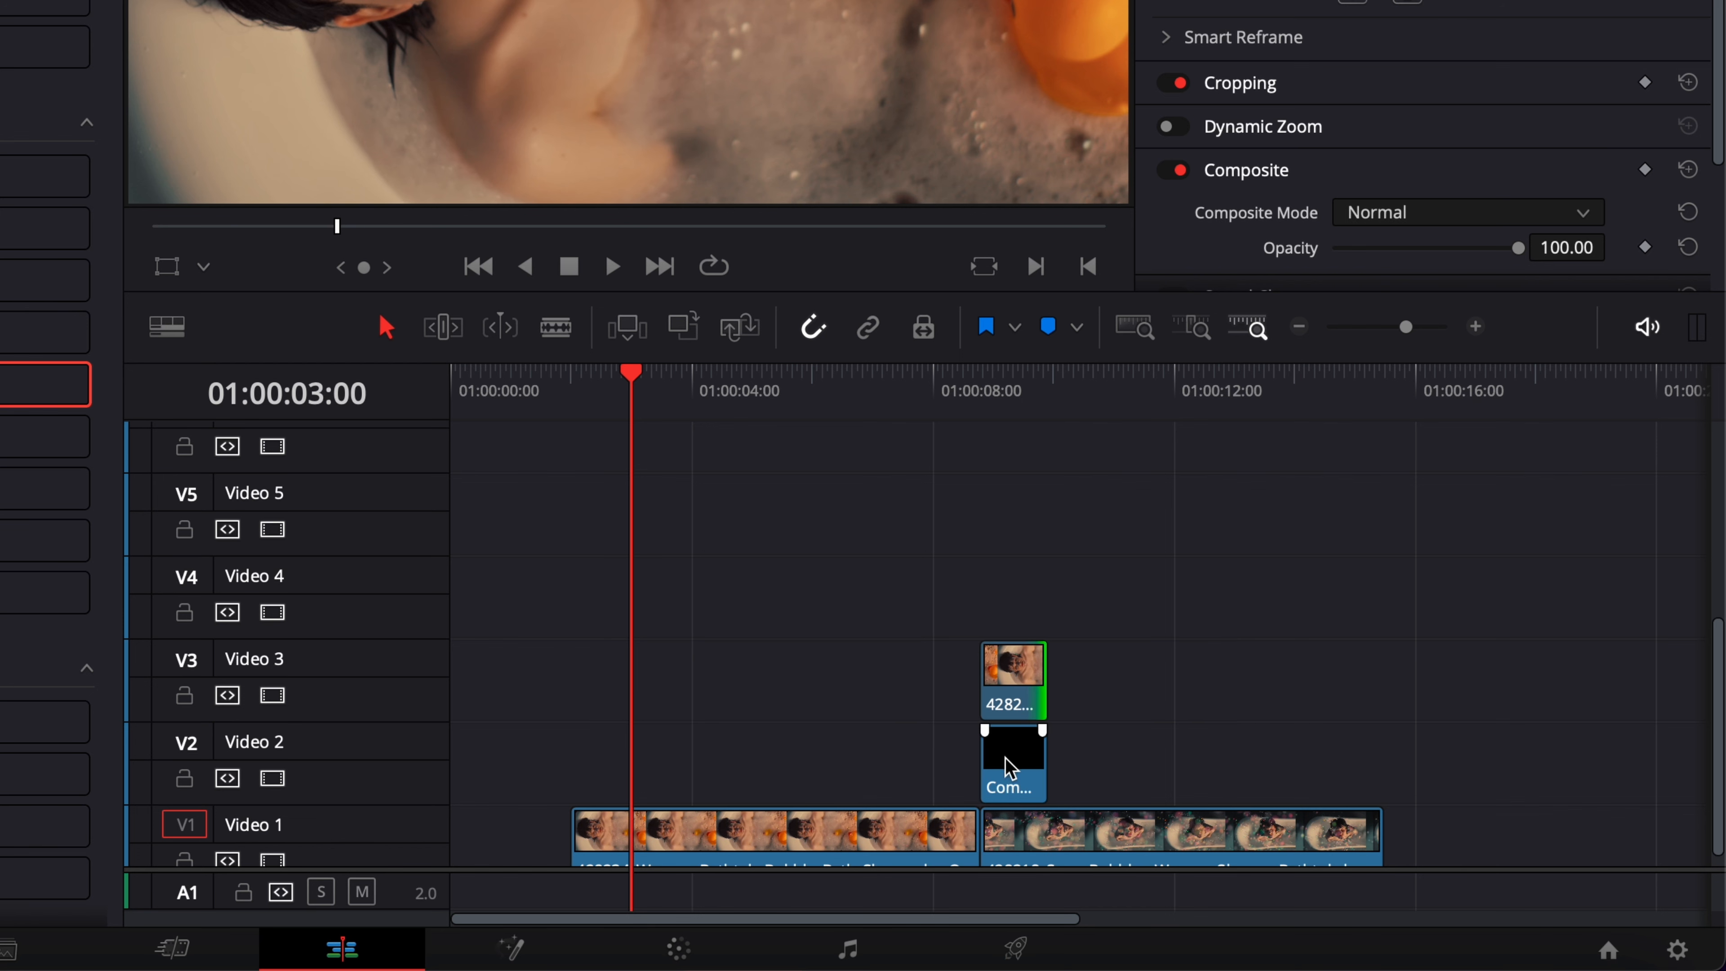
# - Select the compound matte on Video 2 and bring up its Composite Mode list
pyautogui.click(1010, 765)
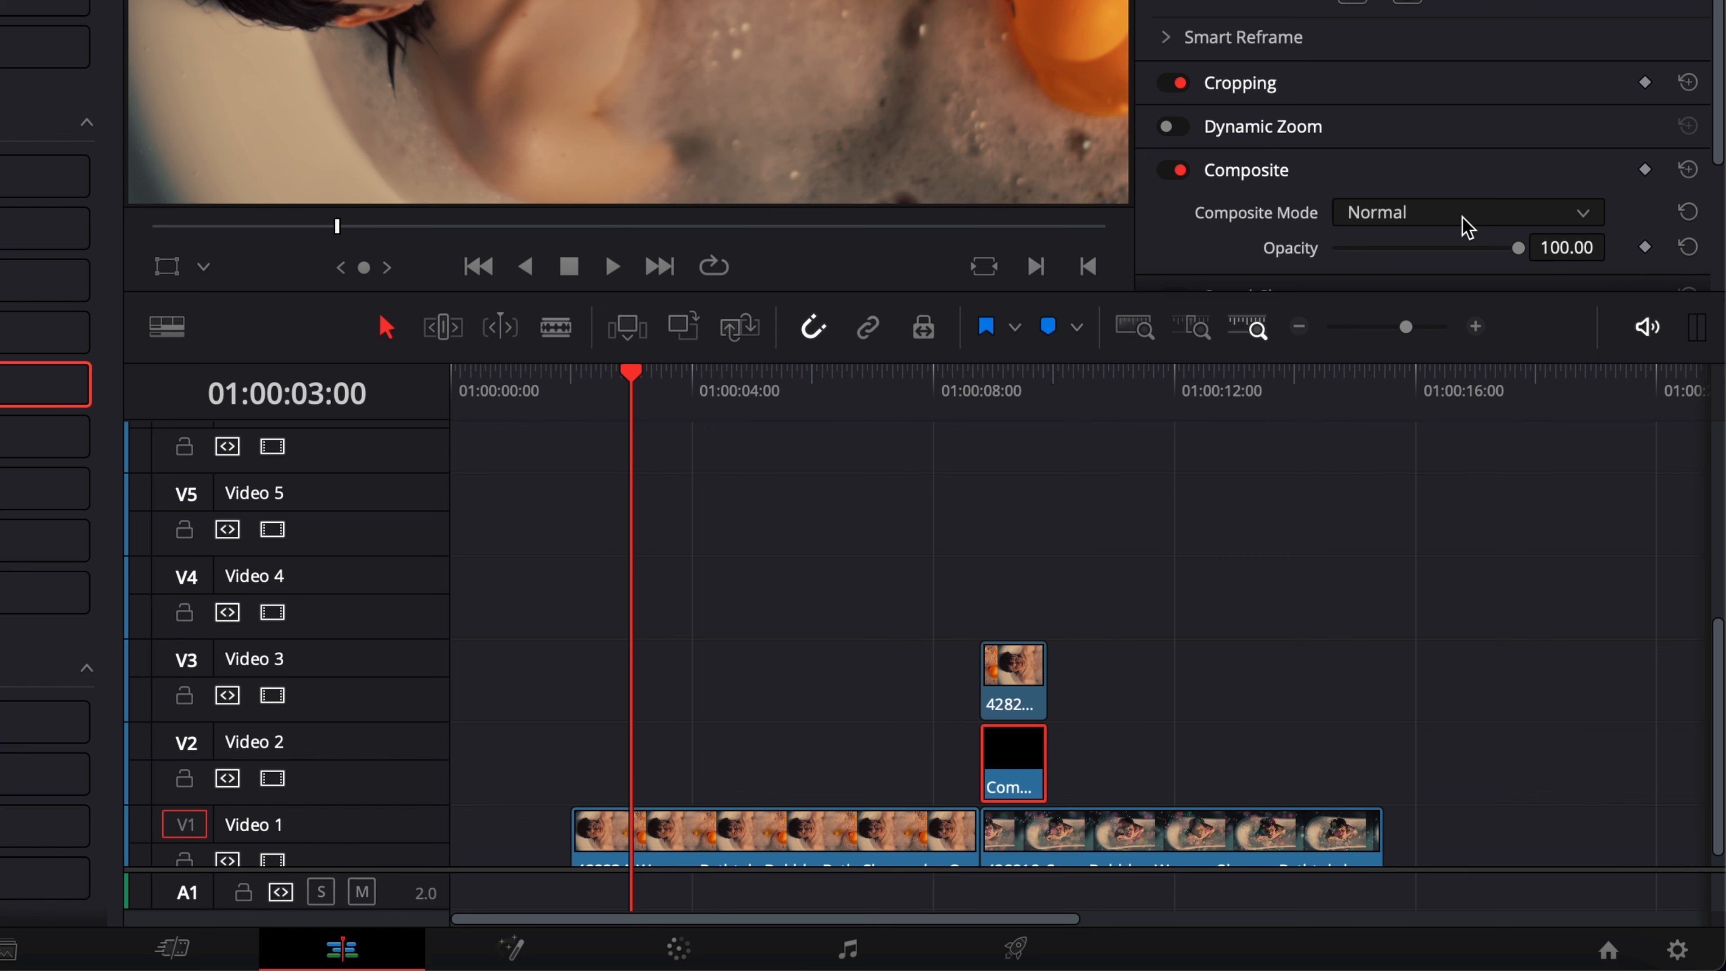
pyautogui.click(1465, 211)
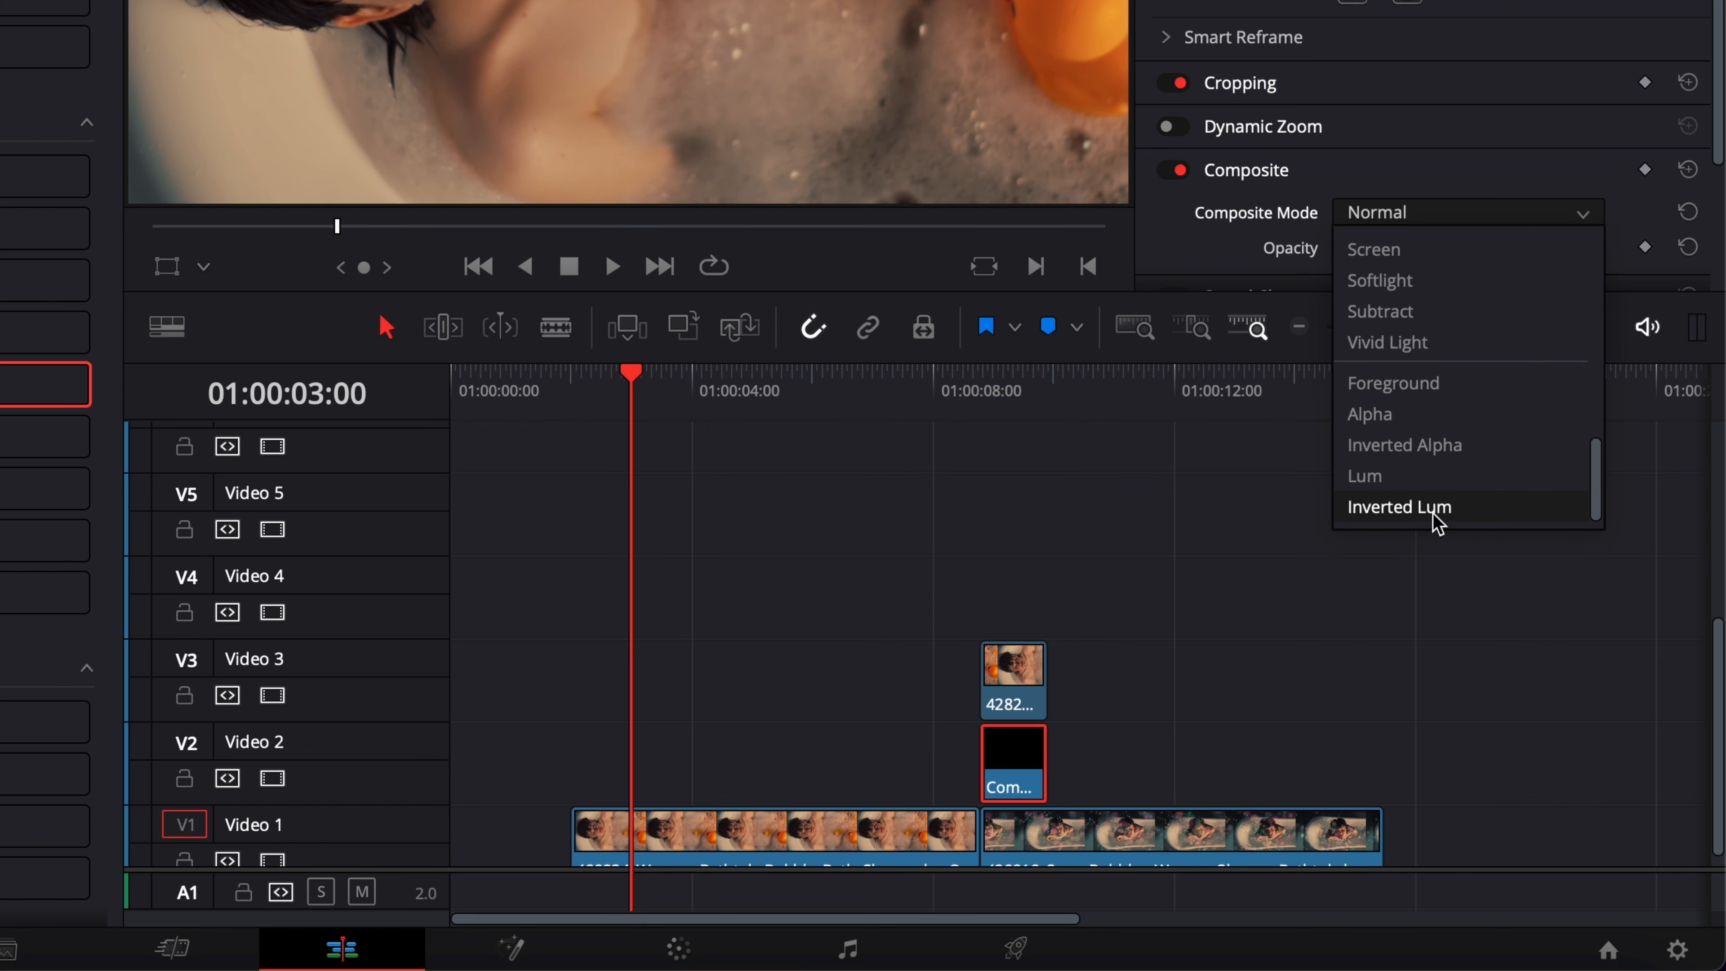